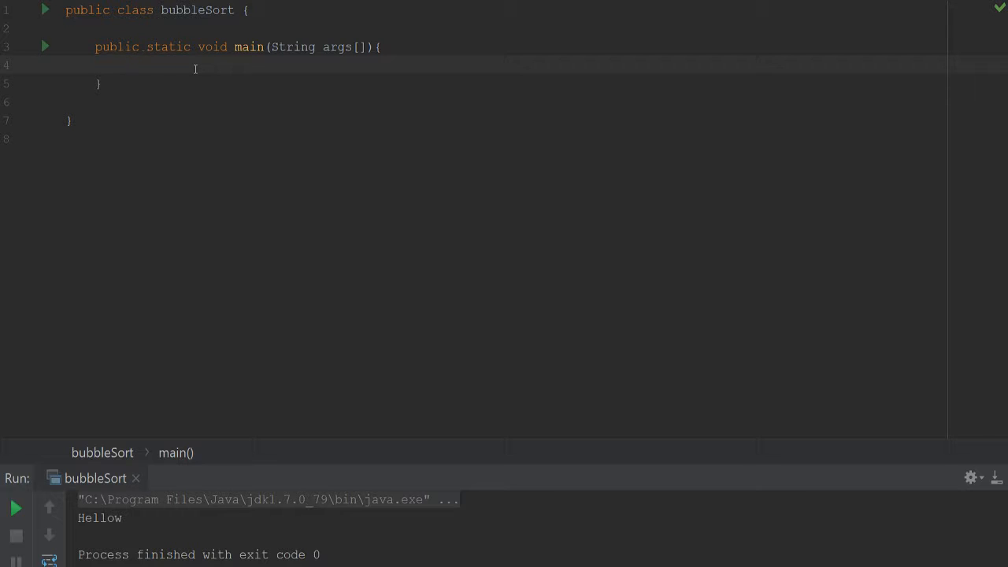
- Declare 'public static void readFile(int nums[]) throws Exception {' on line 4
left_click(124, 64)
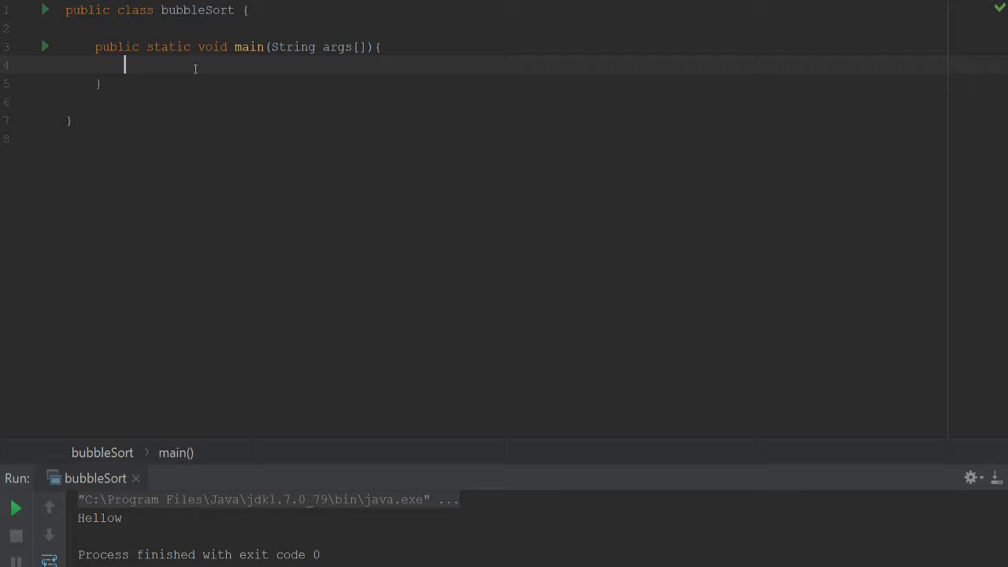
type("public")
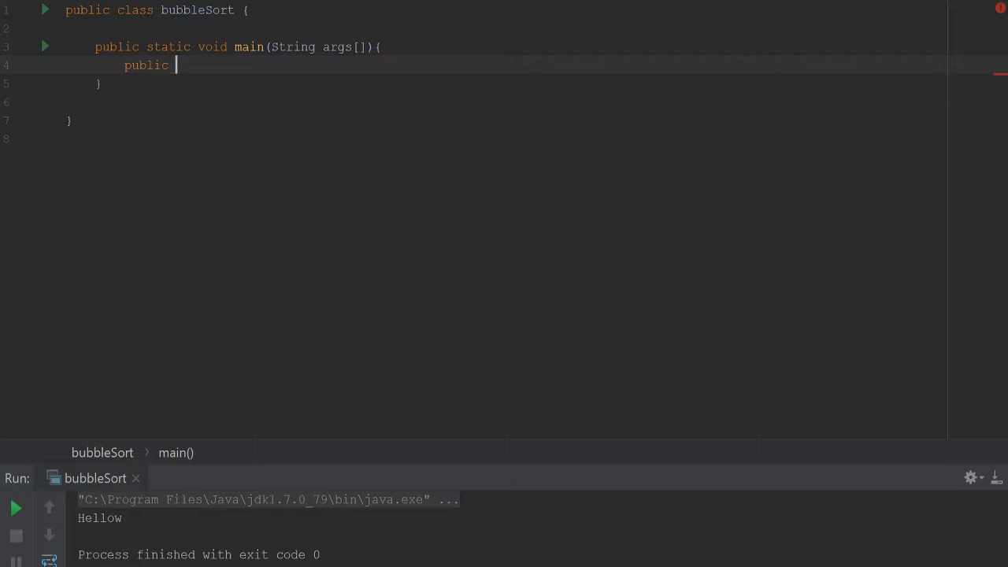
type("stat")
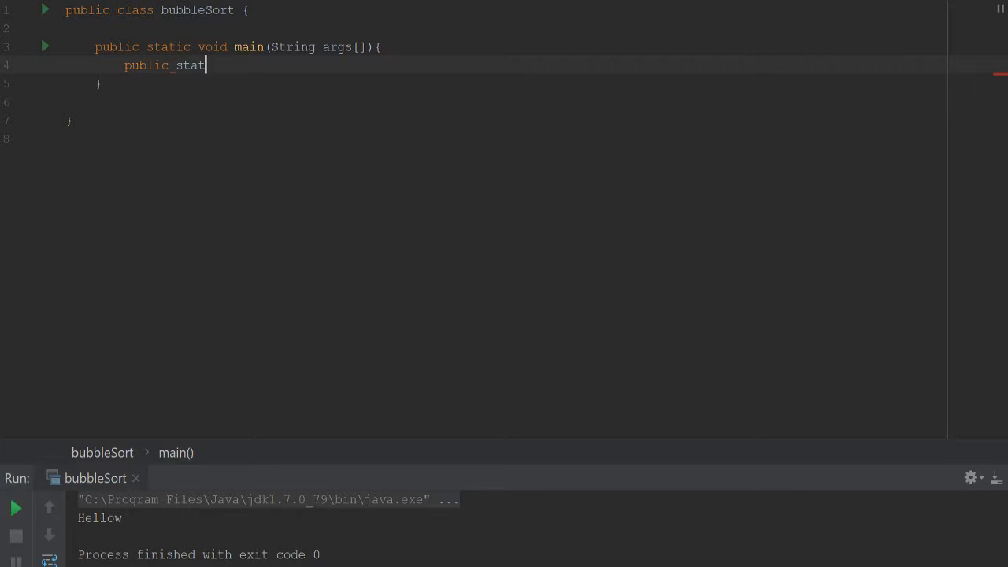
type("ic")
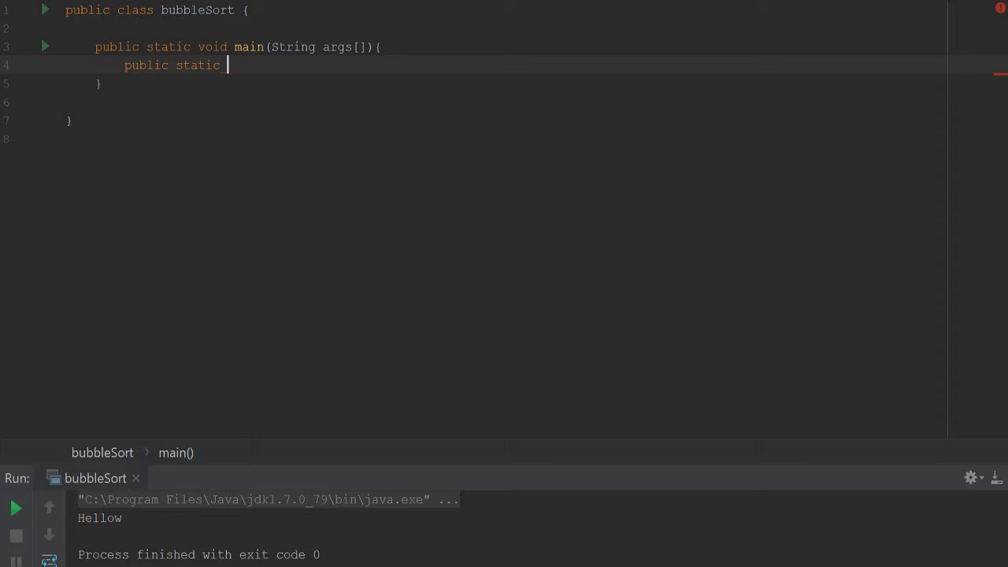
type("void")
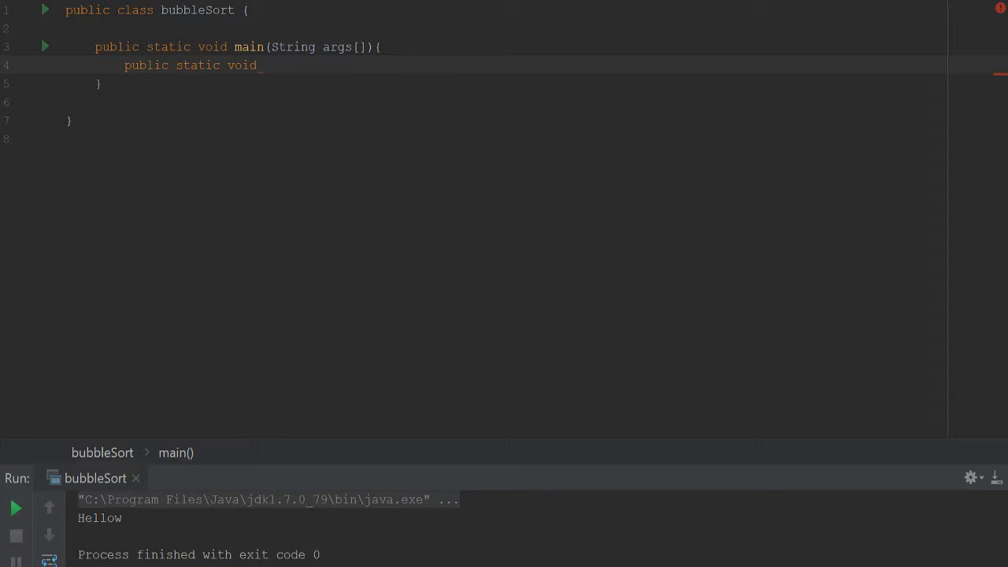
type("re")
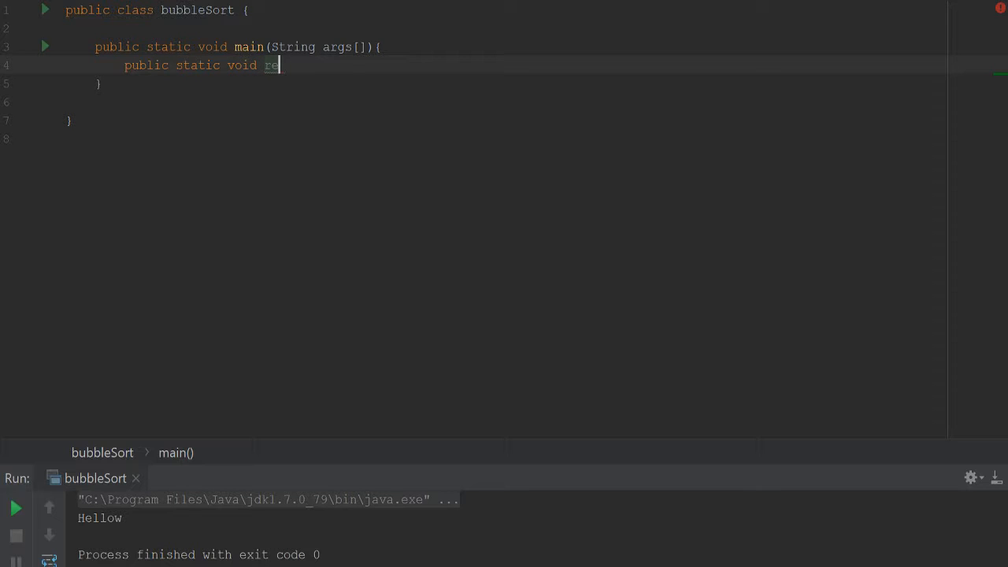
type("adFile()")
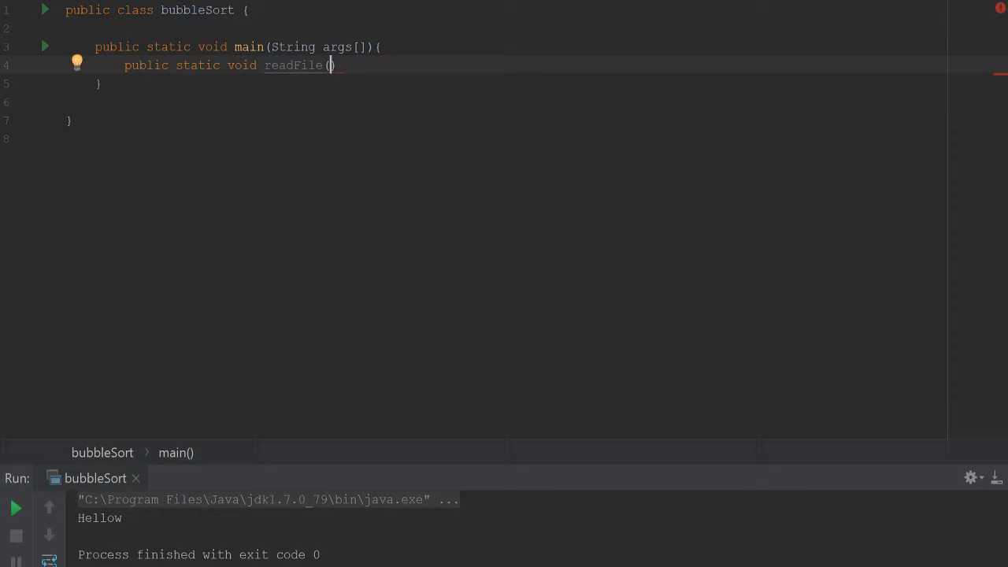
type("int nums[]")
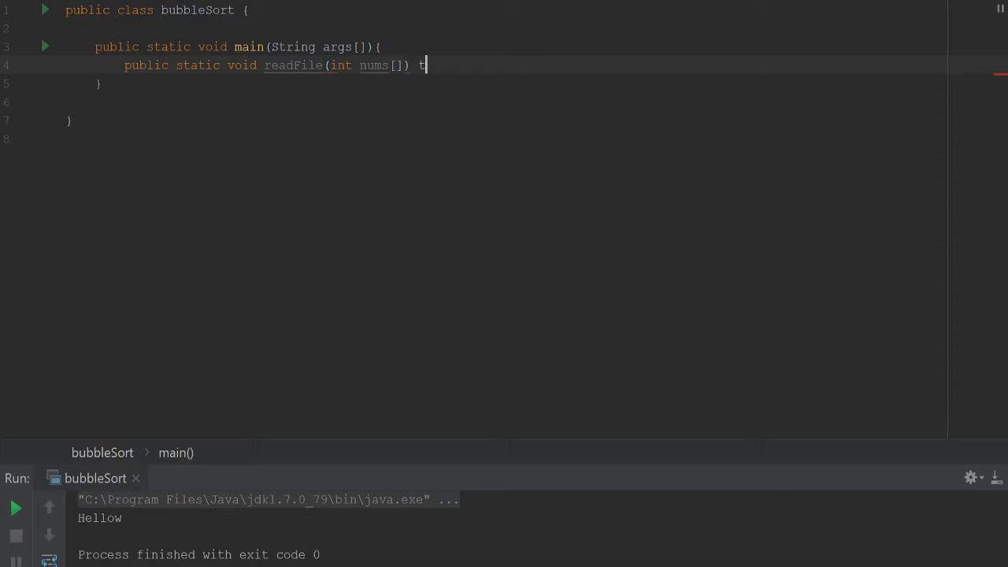
type("hrows")
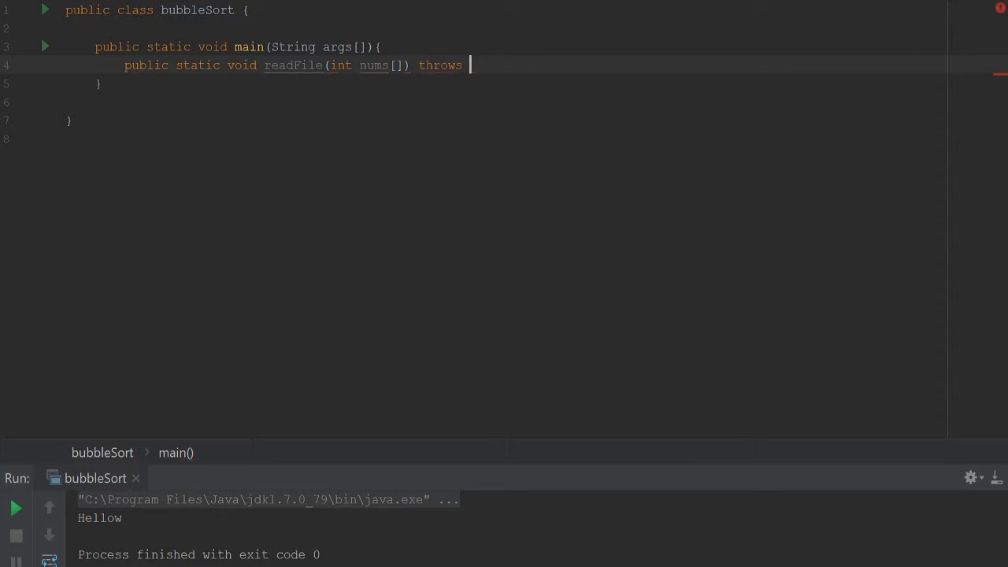
type("Exception")
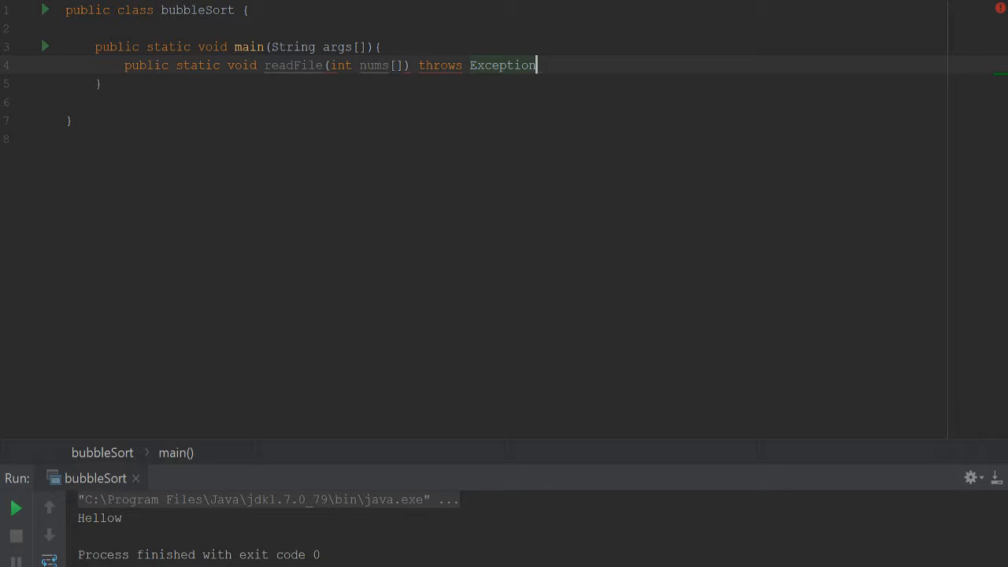
type("{")
type("BufferedReader ")
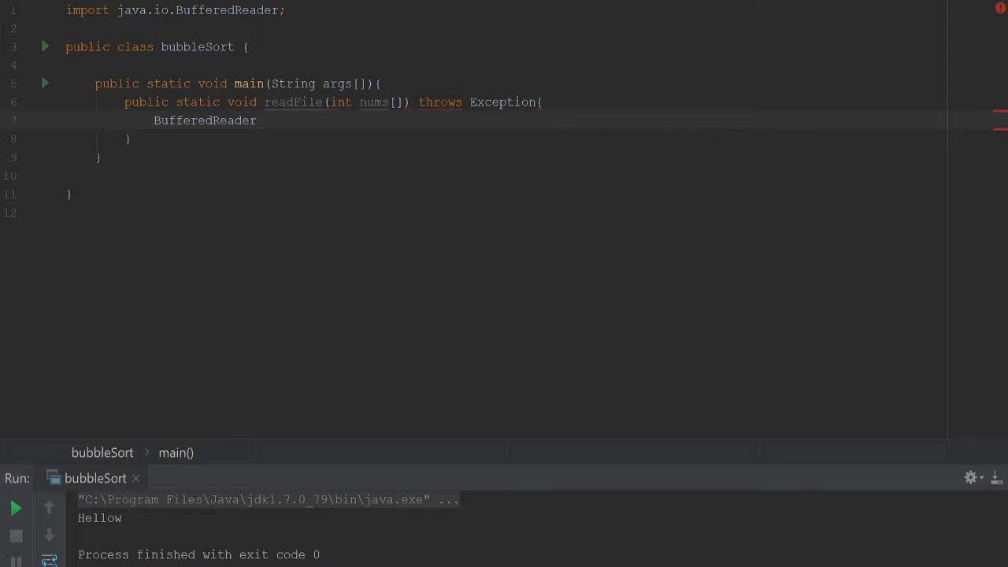
- Create reader as a BufferedReader over a FileReader on '/Users/Jeff/Desktop/youtube video/10randomNums.txt'
type("reade")
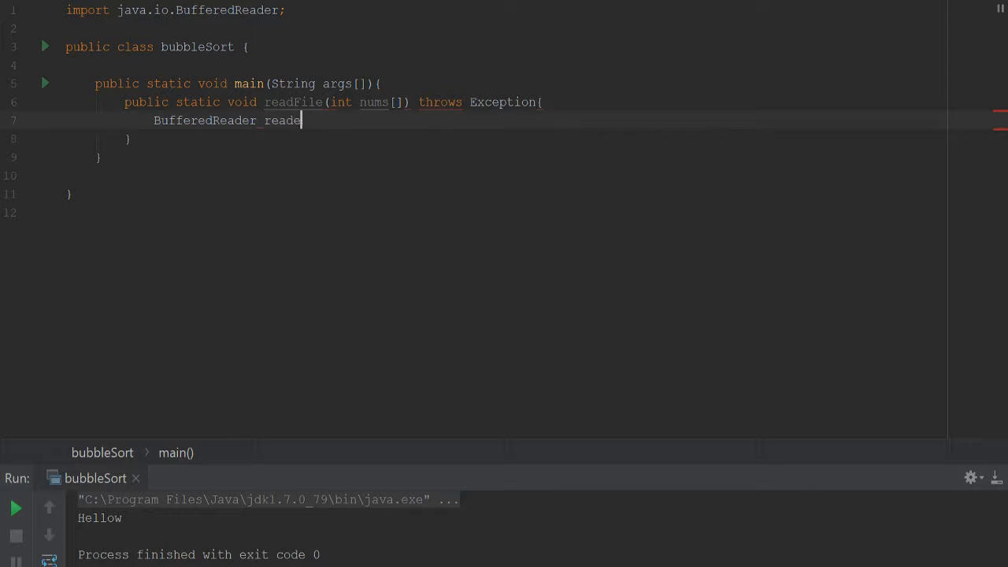
type("r =")
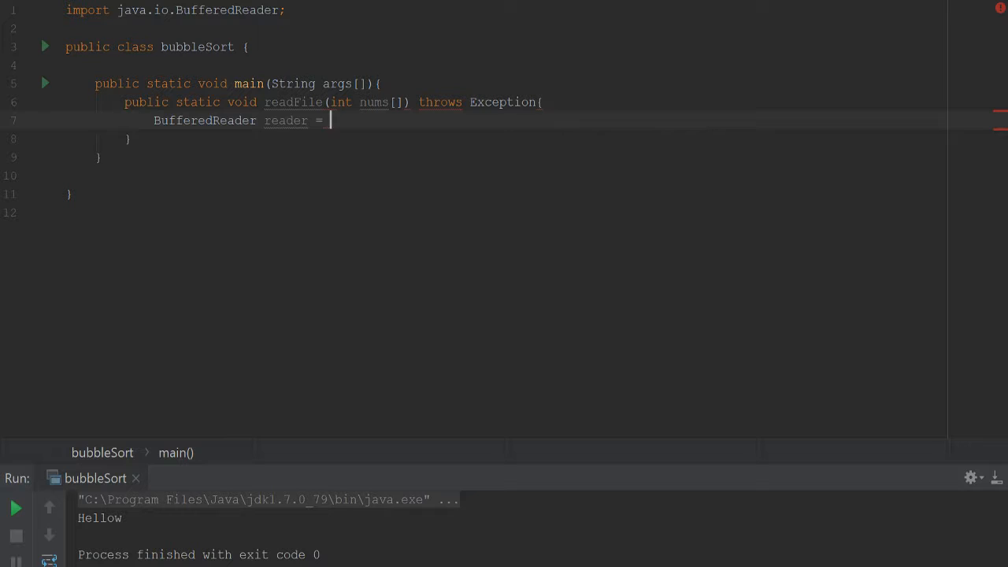
type("new Bu")
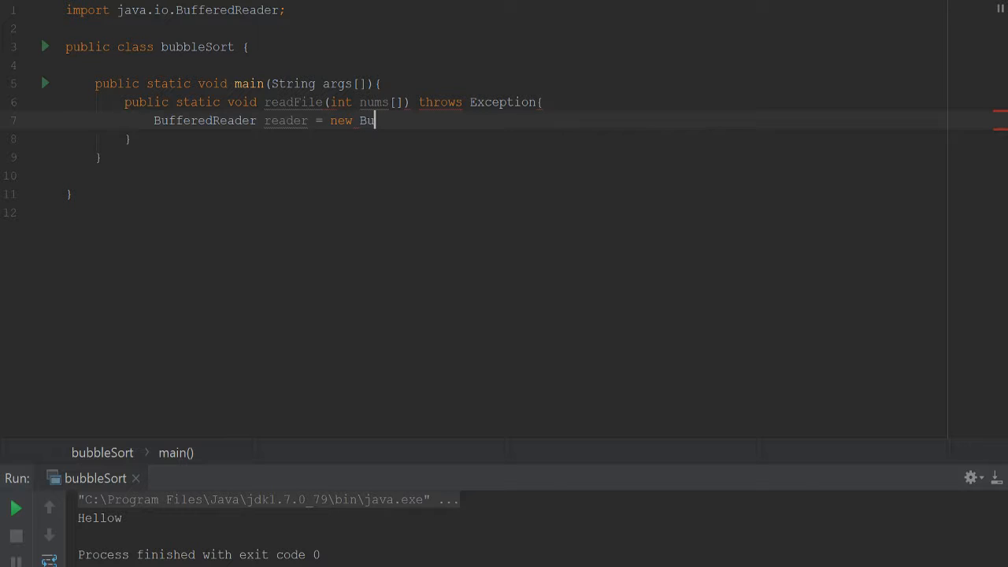
type("fferedReader(new")
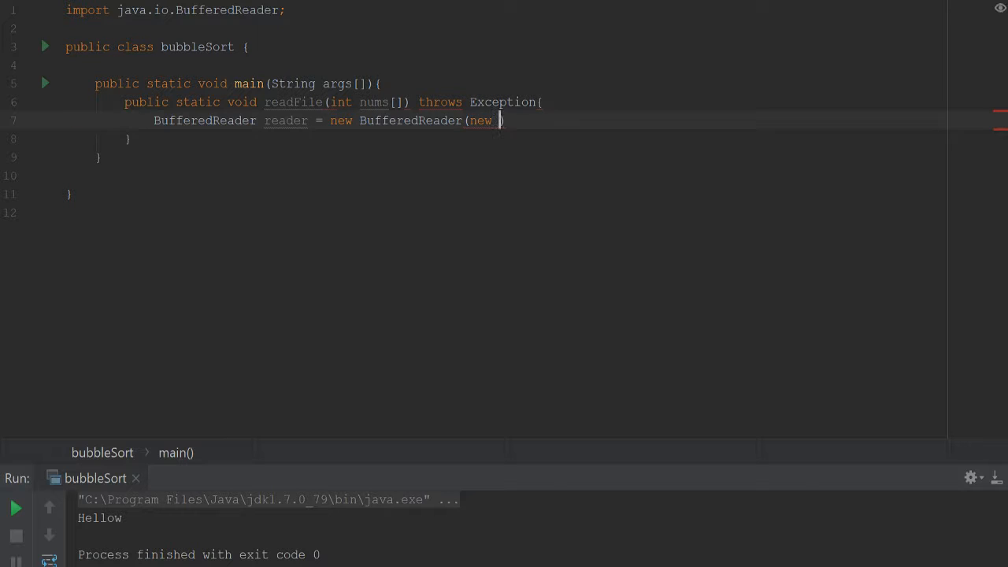
type("FileReader()")
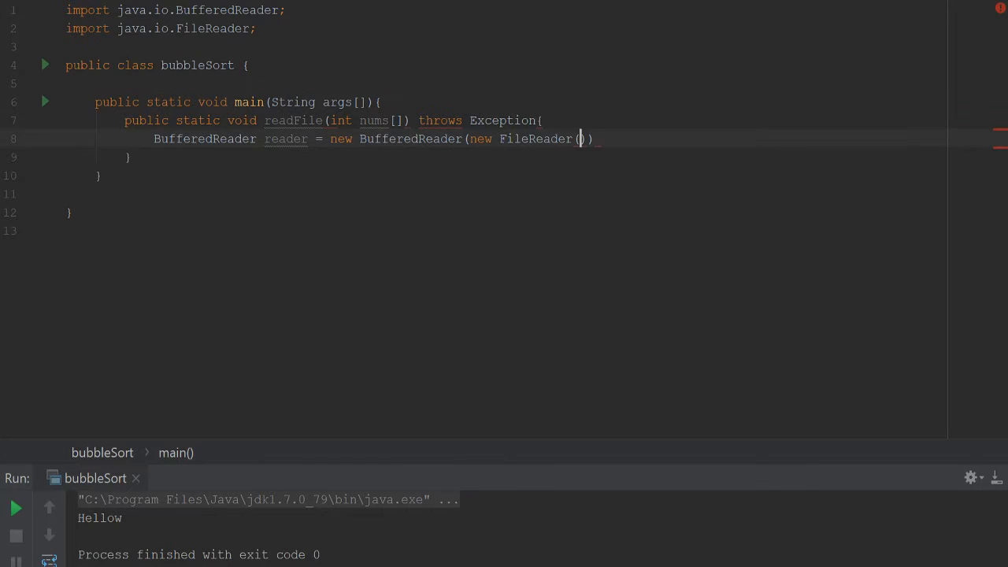
type("\"")
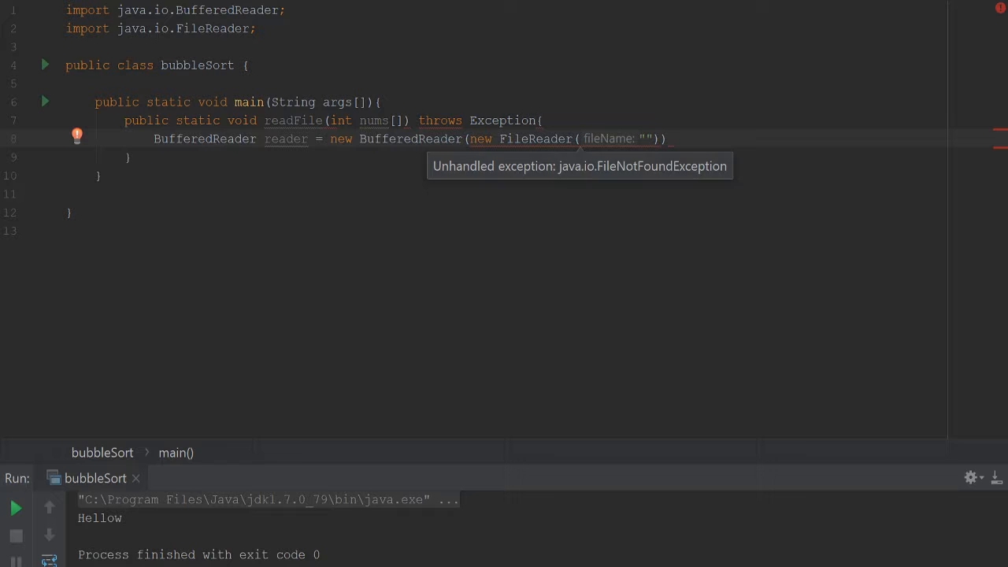
type("/Users/Jeff/Desktop/youtube video/10randomNums.txt")
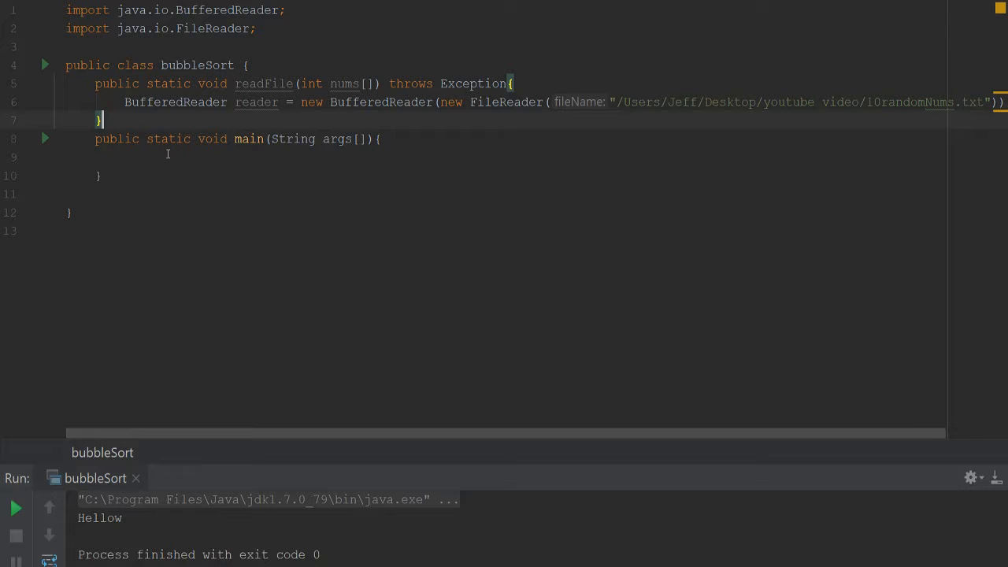
mouse_move(204, 150)
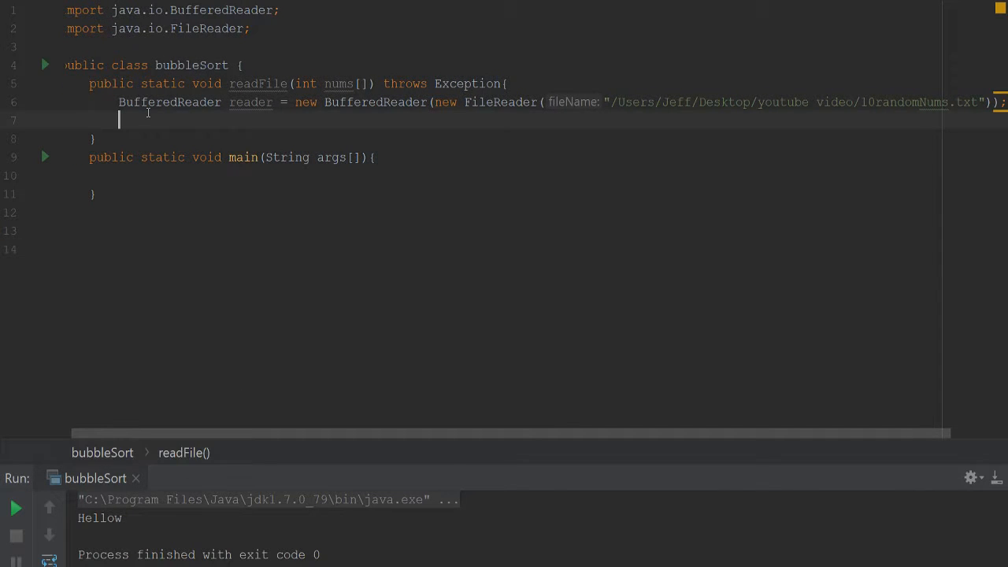
- Declare a String variable named line after the reader line in readFile
type("String line;")
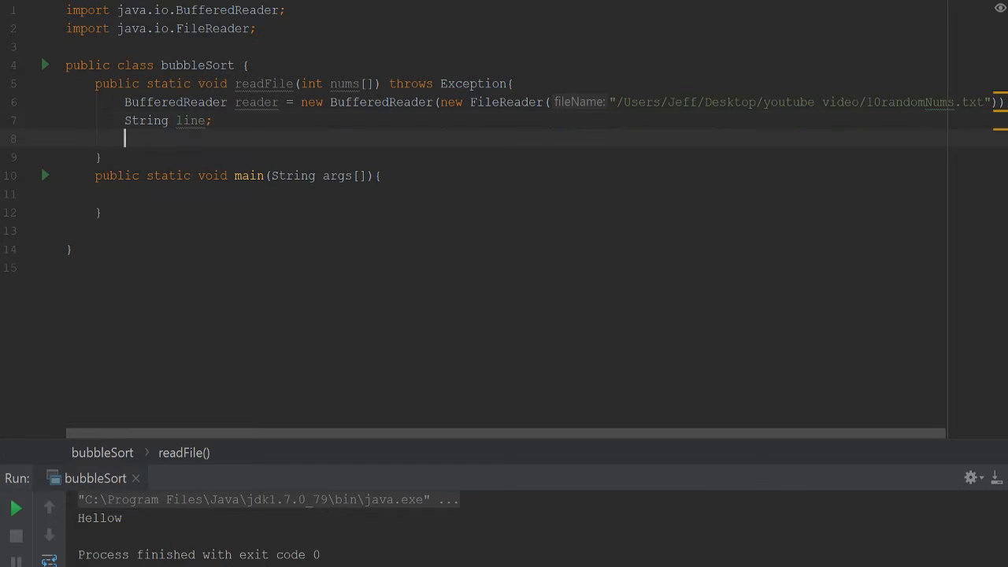
- Add an int counter i = 0 and a while loop reading lines until null
type("int i")
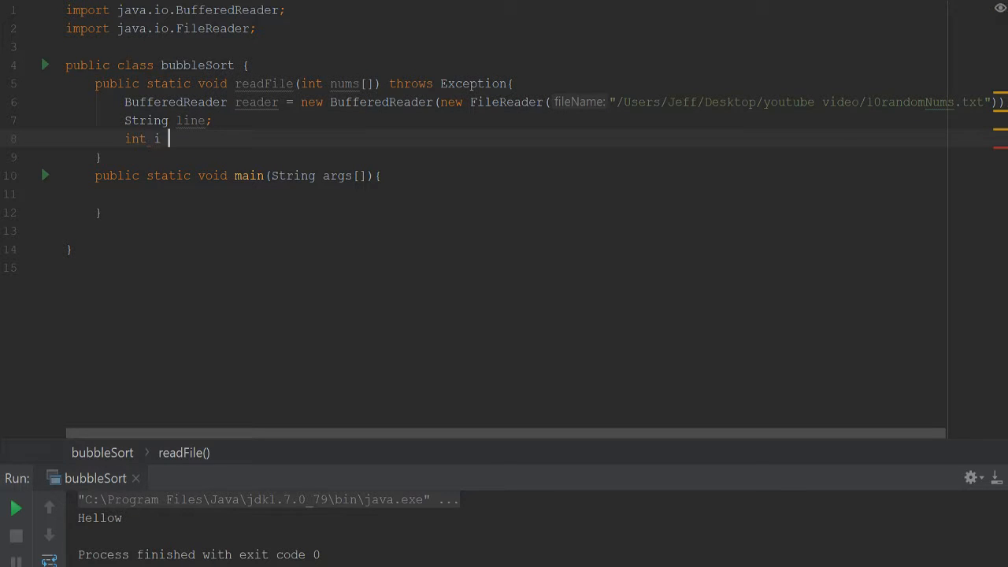
type("= 0;")
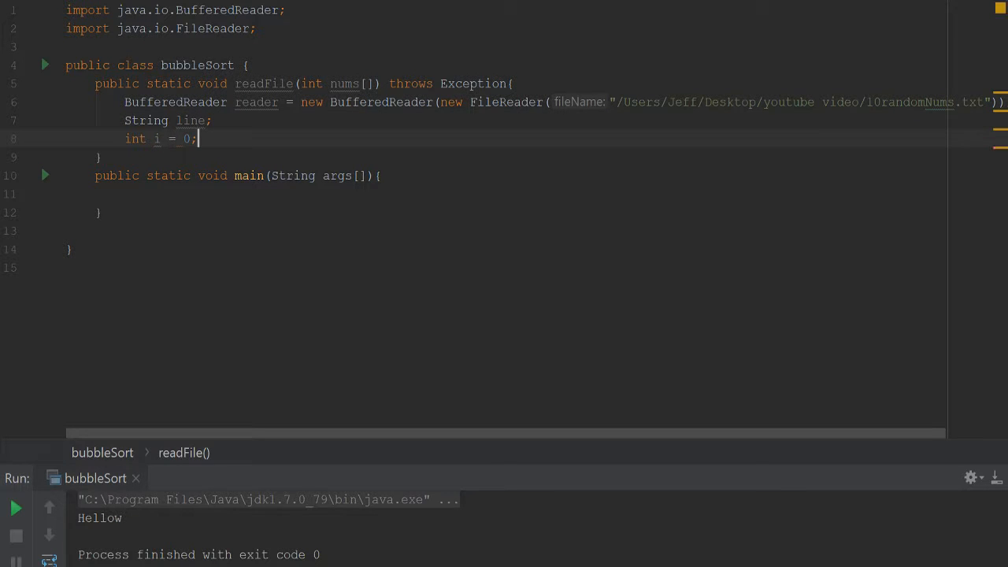
type("while")
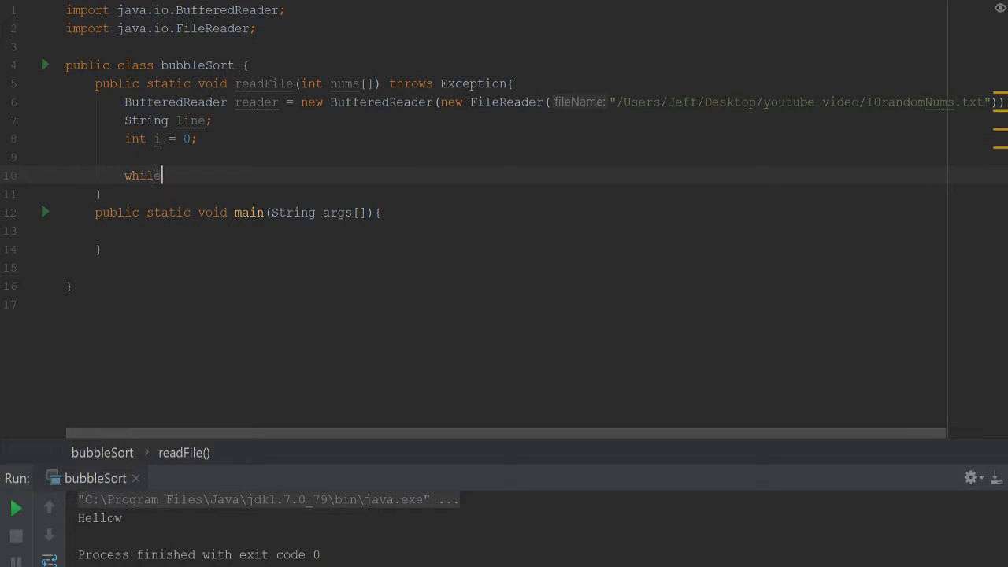
type("((line")
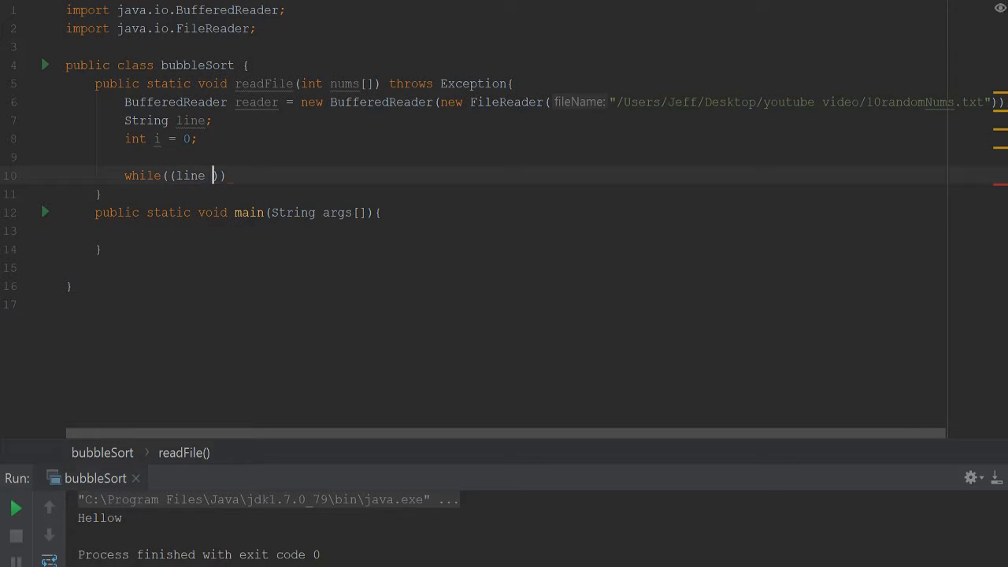
type("= reader.")
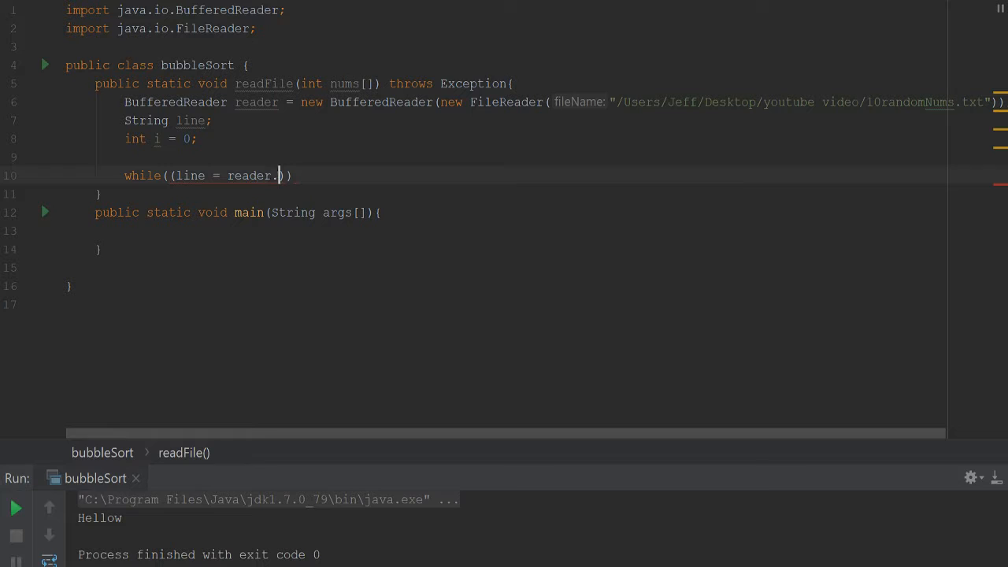
type("read()")
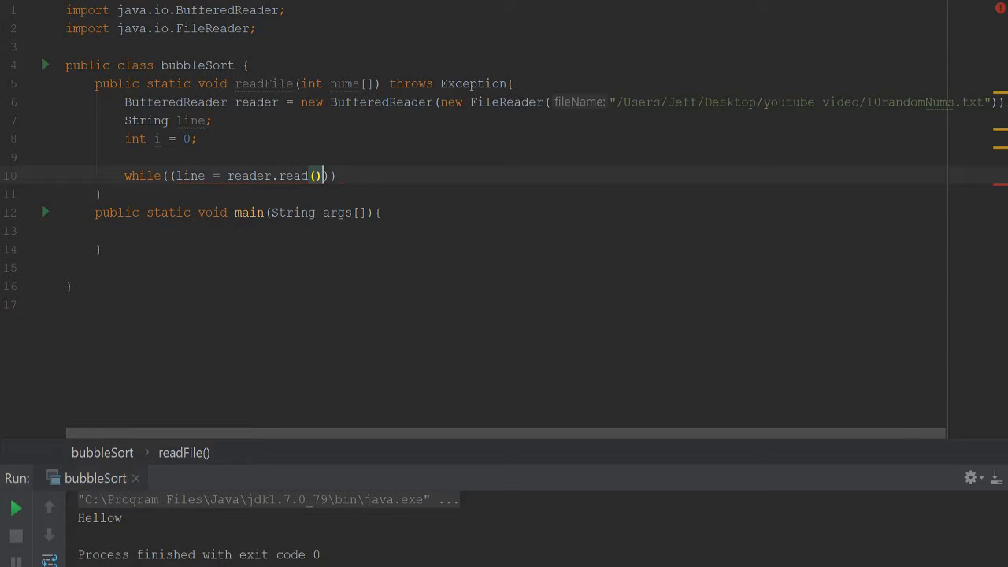
type("!=")
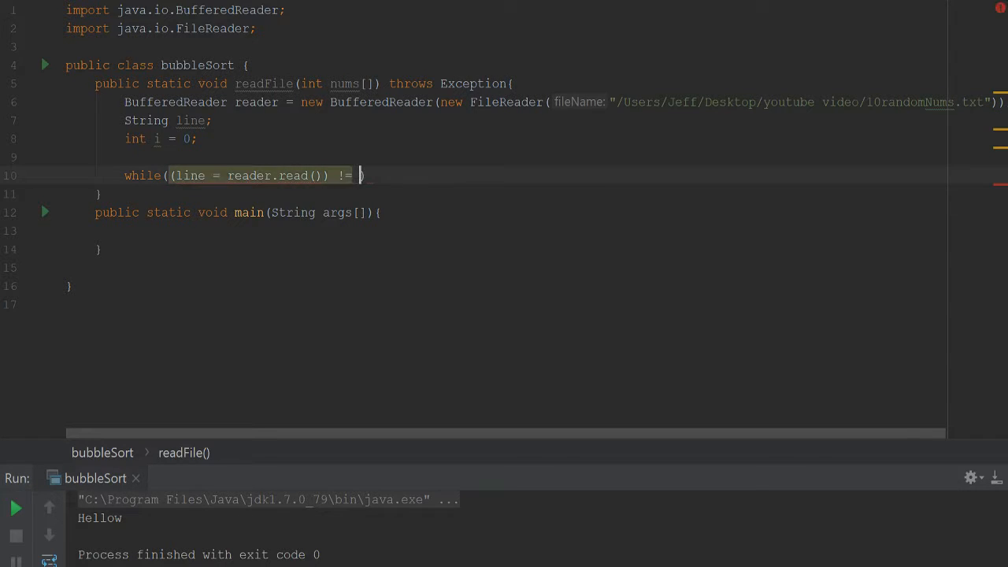
type("null")
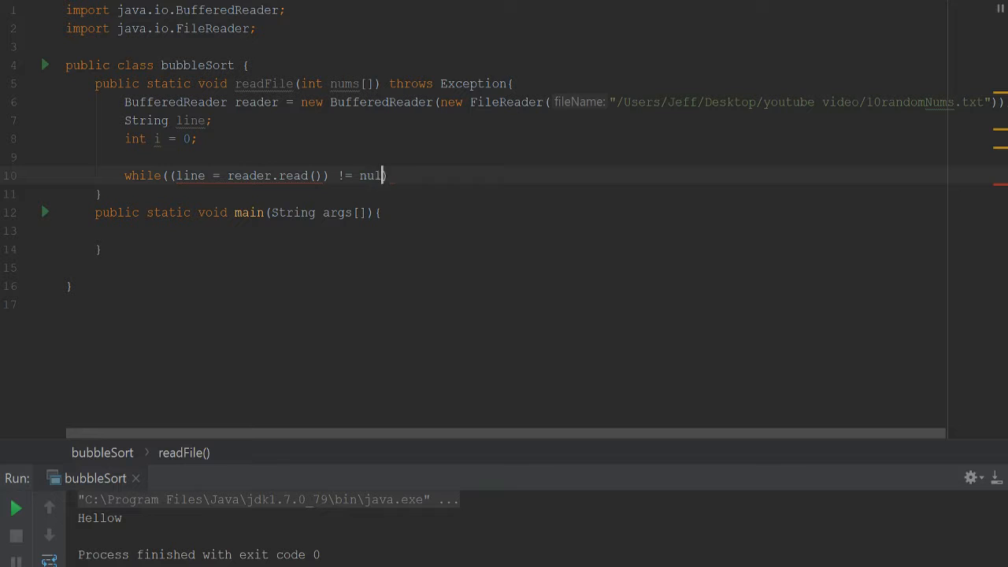
type("l)")
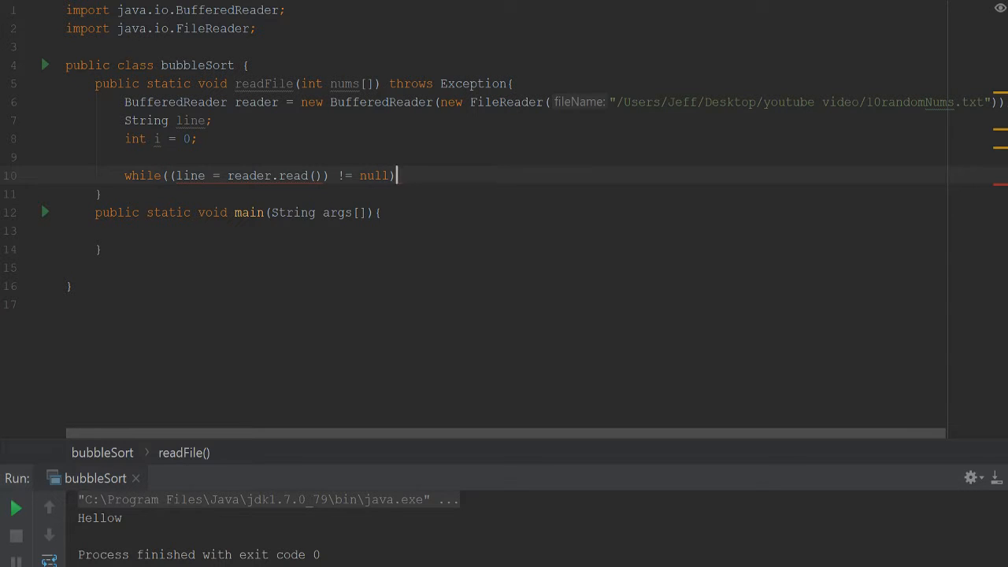
type("{")
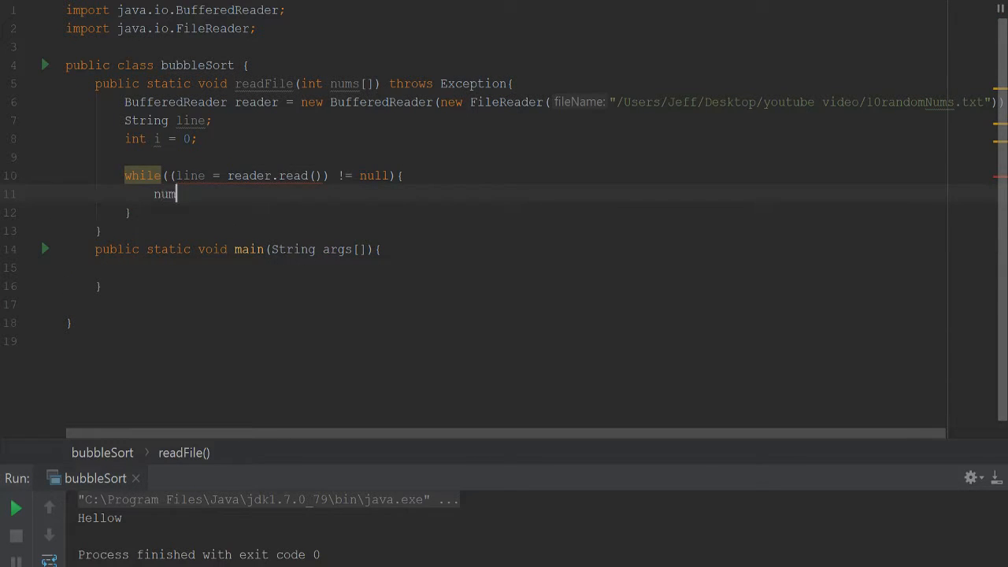
- Inside the loop, store Integer.parseInt(line) in nums[i] and increment i
type("s[i] =")
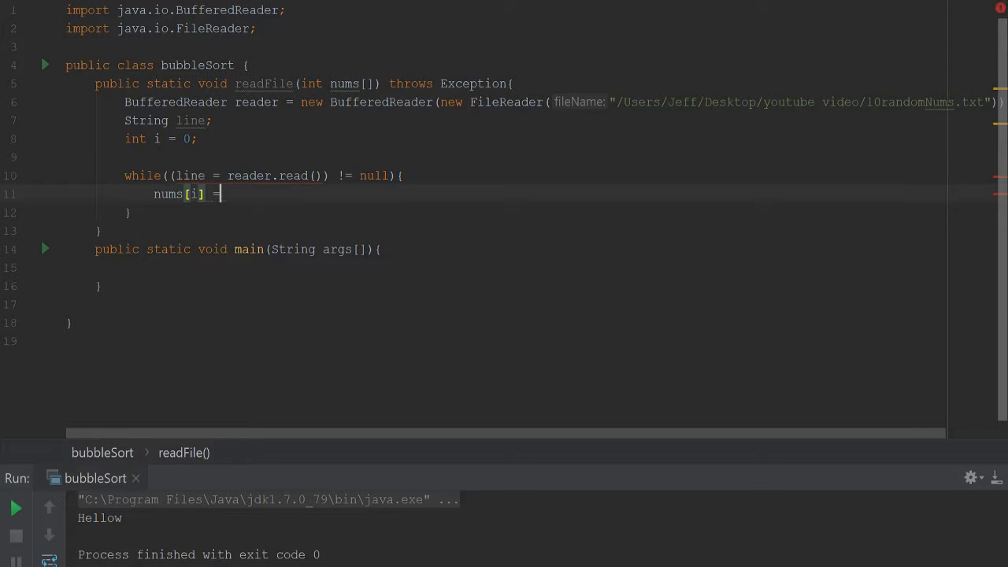
type("Integer.")
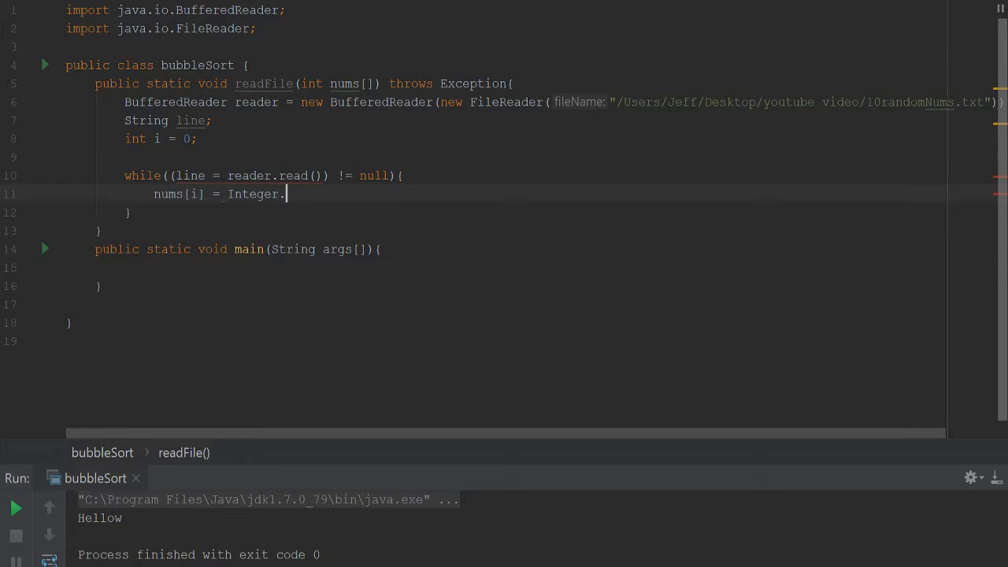
type("parseInt()")
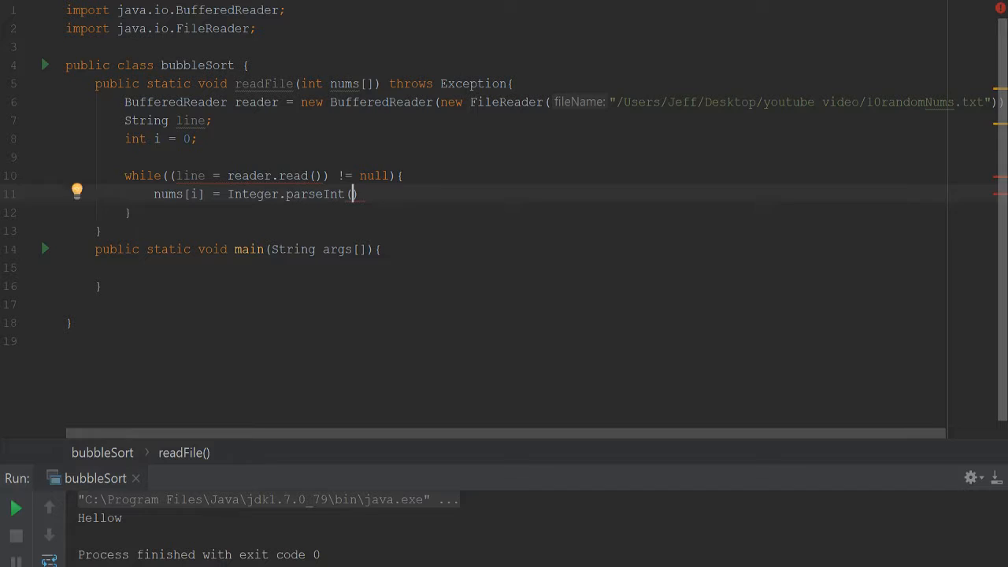
type("line")
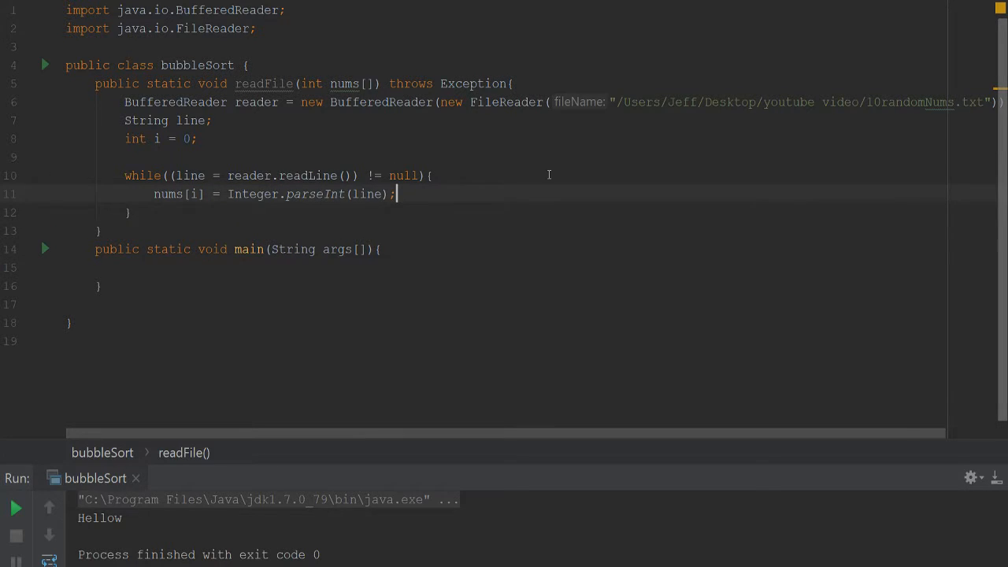
type("i++")
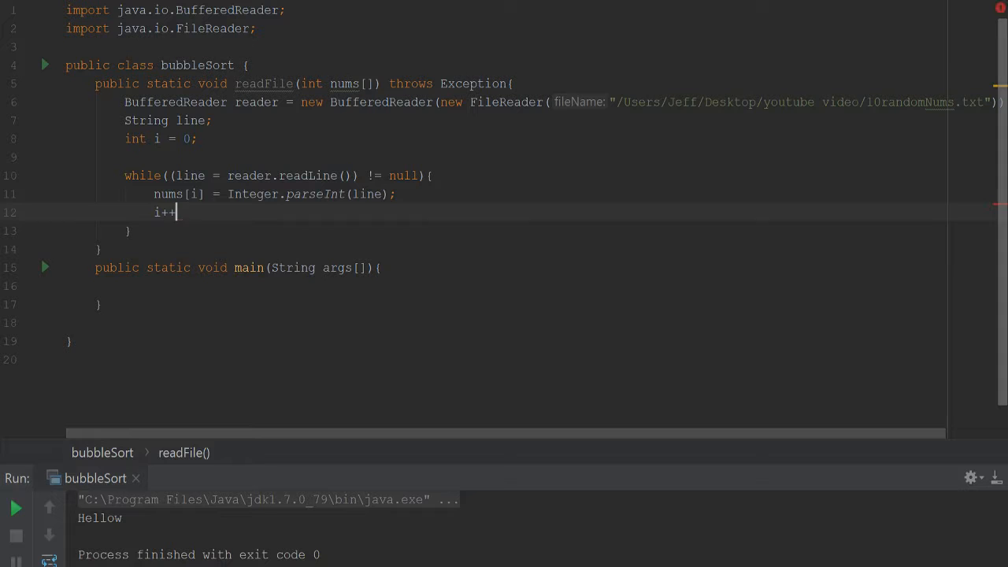
type(";")
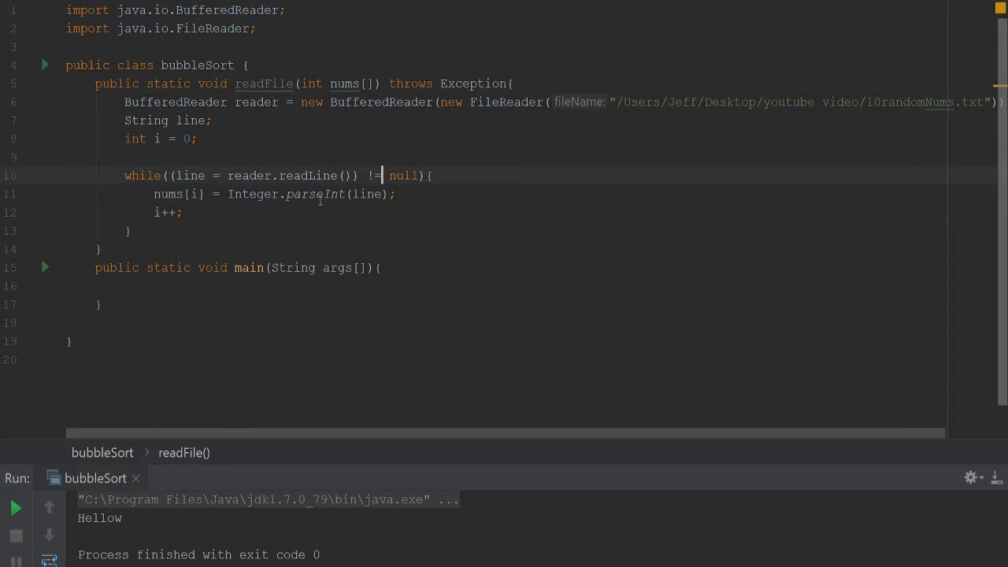
scroll("down", 3)
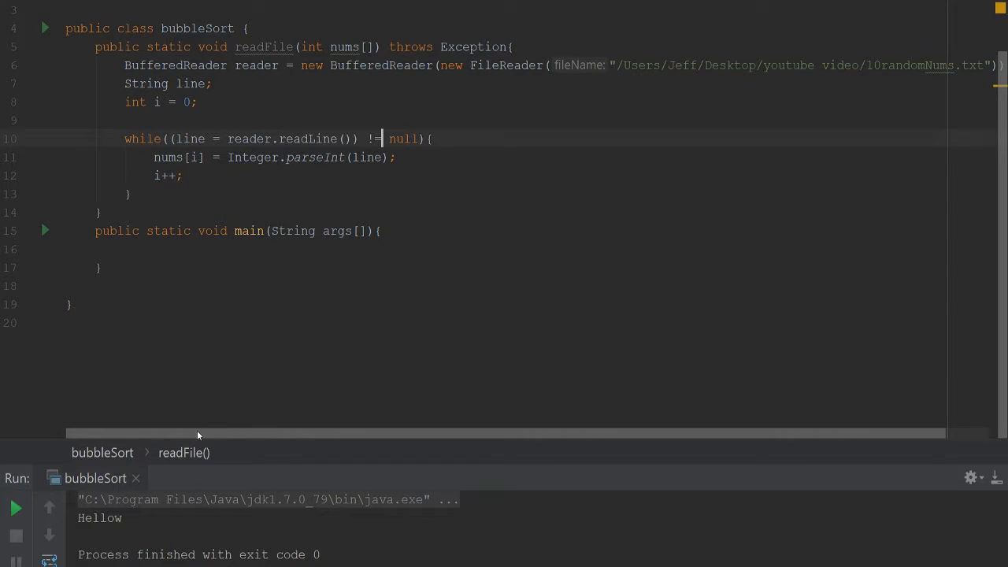
- Add a try block in main with catch(Exception e) printing e.getMessage()
type("try{")
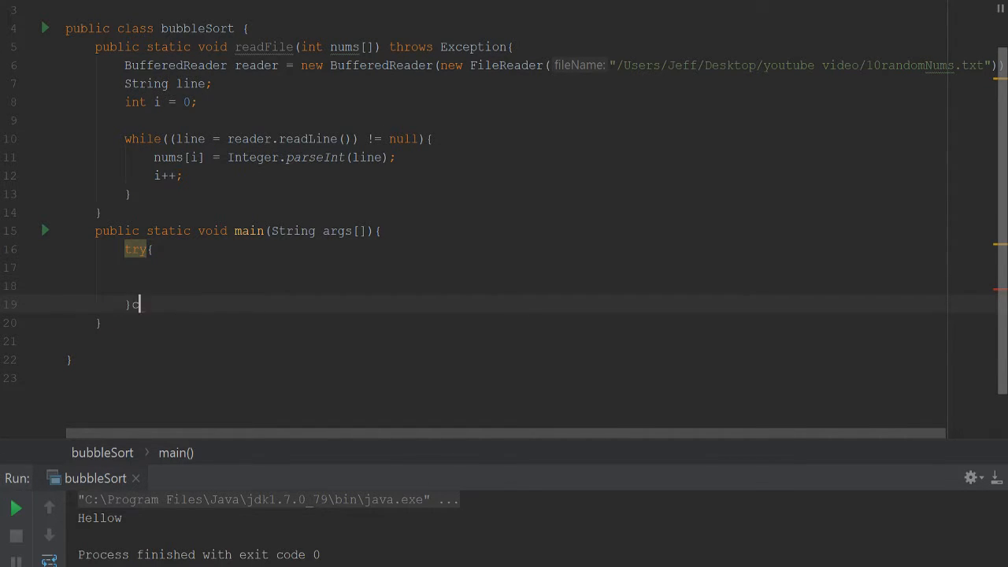
type("catch(Exception")
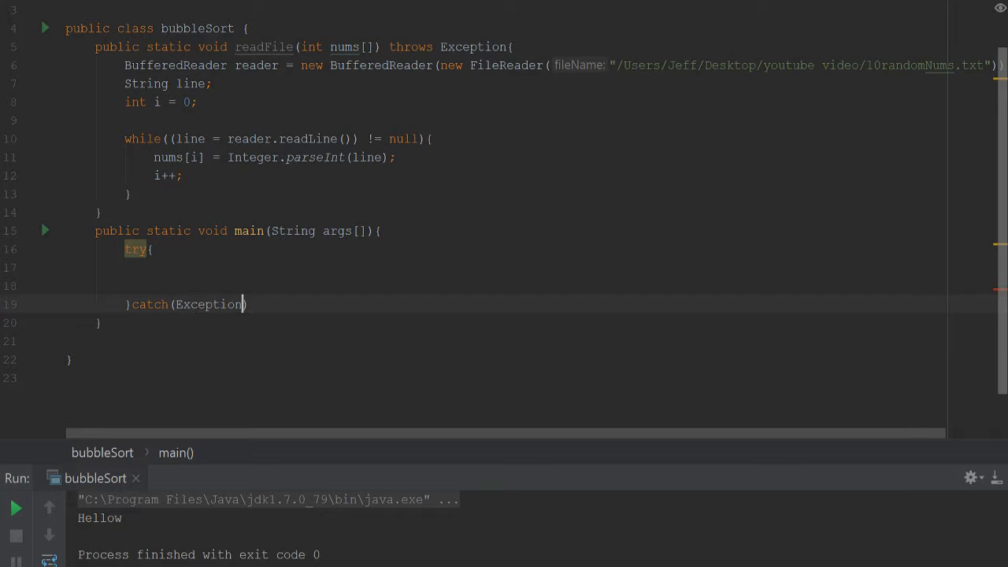
type("e){")
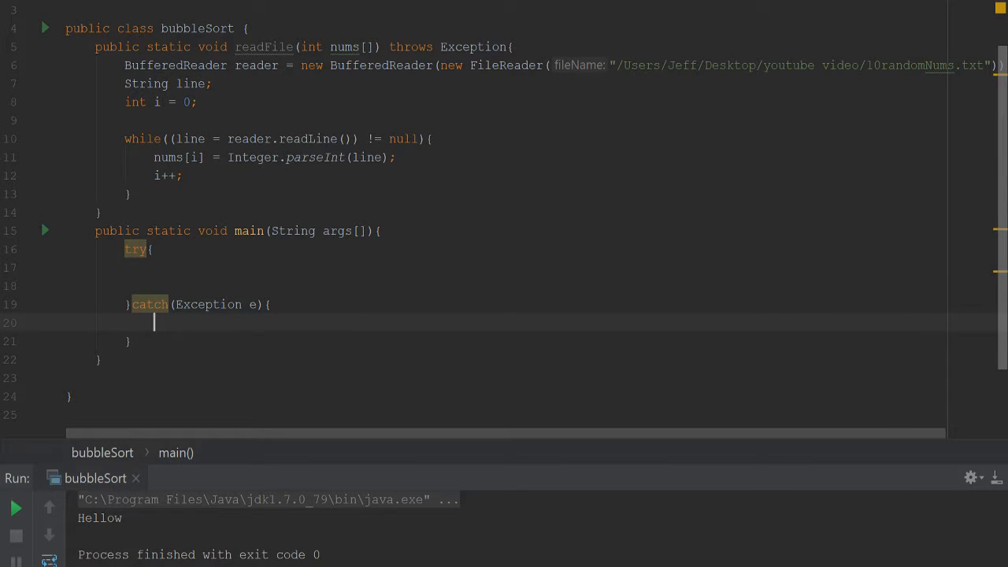
type("System.out.pr")
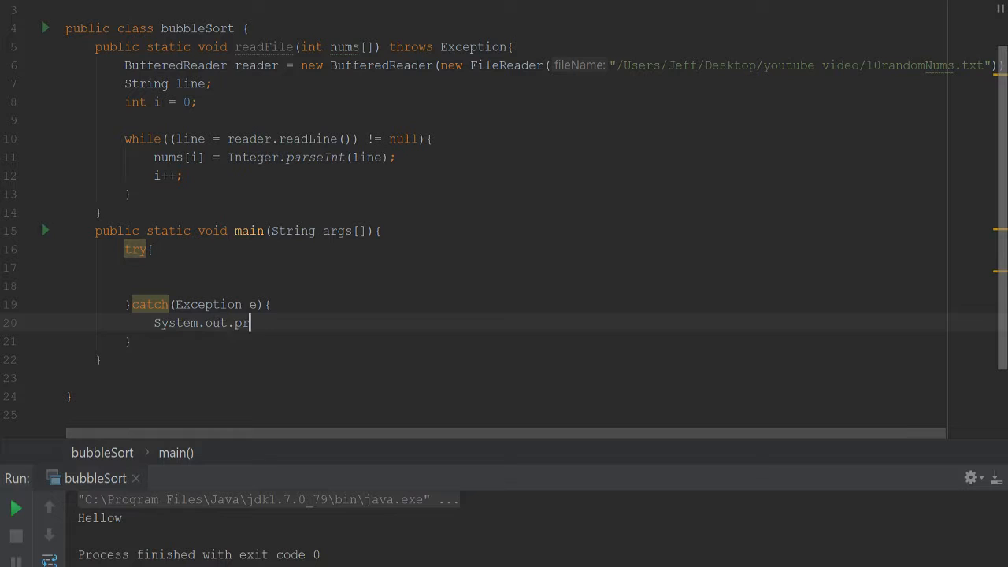
type("intln(e)")
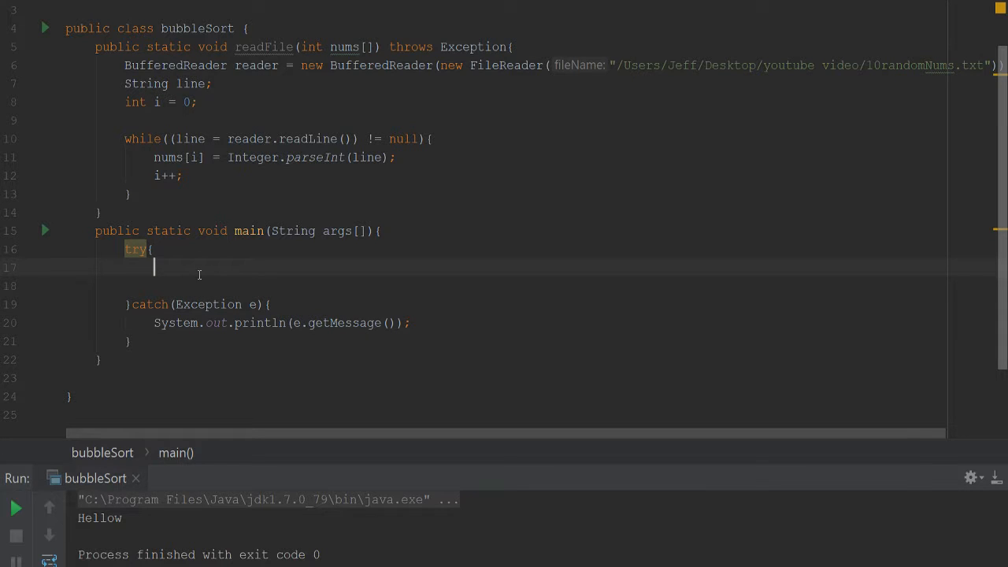
mouse_move(313, 258)
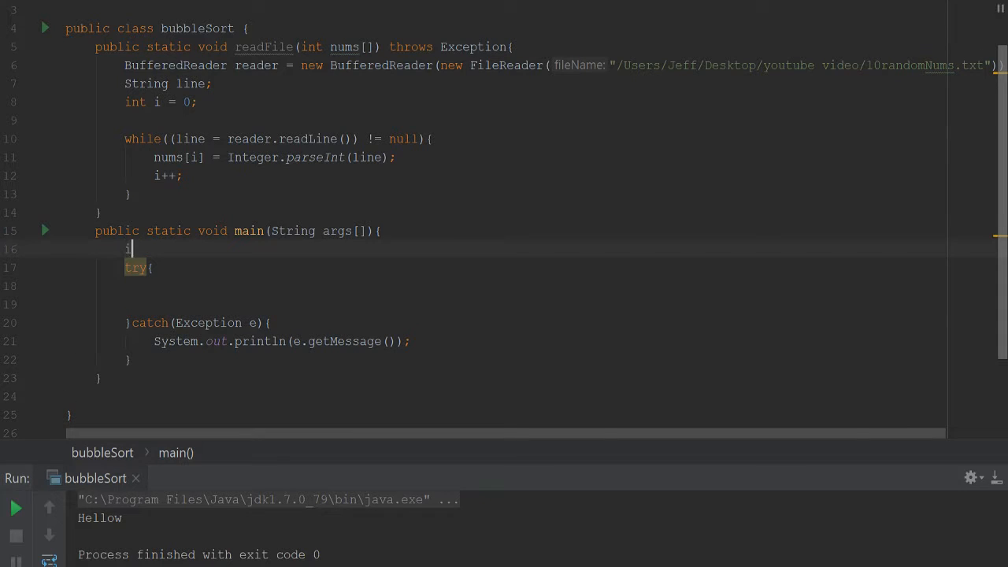
- Declare int nums[] = new int[10] and call readFile(nums) in the try block
type("int nums")
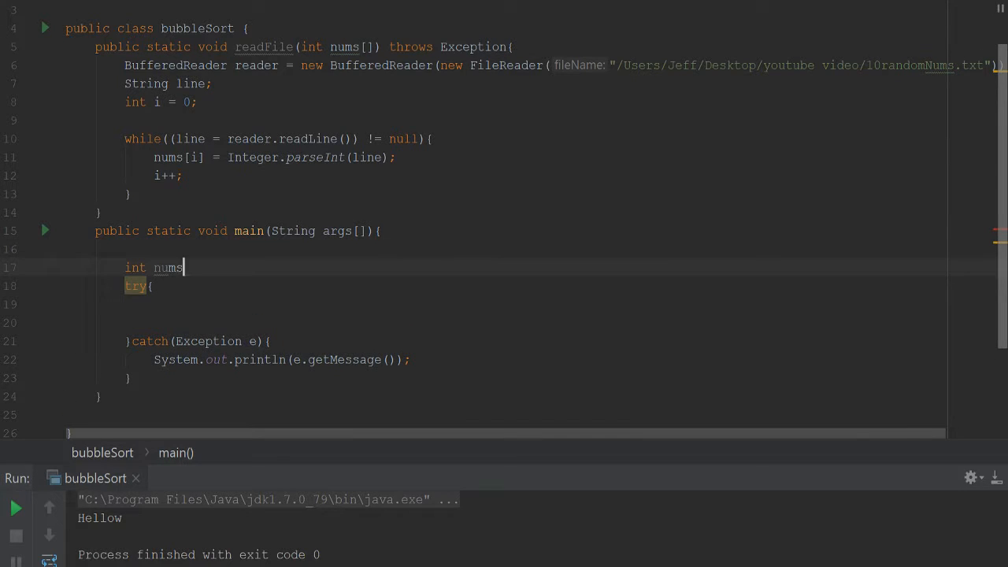
type("[] =")
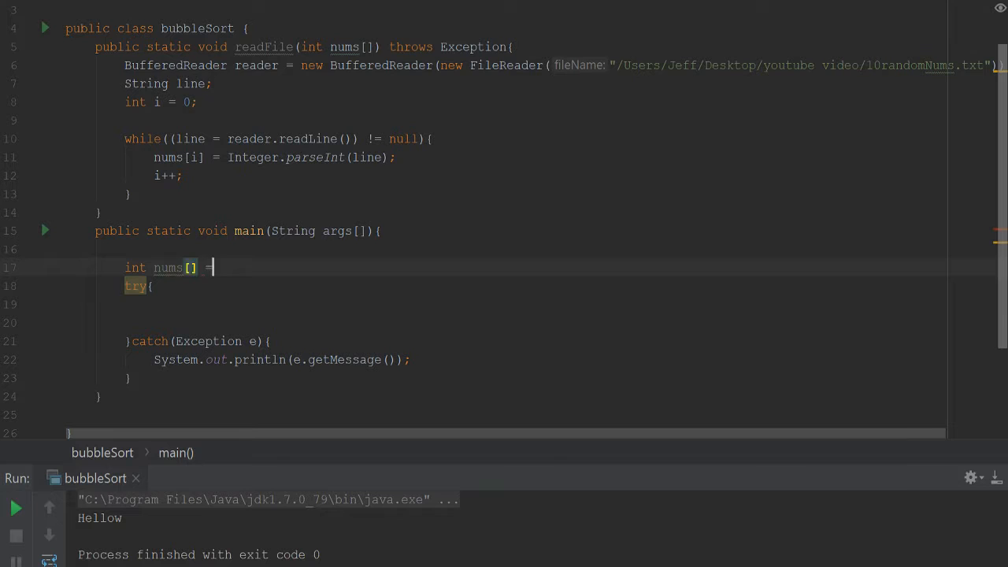
type("nre")
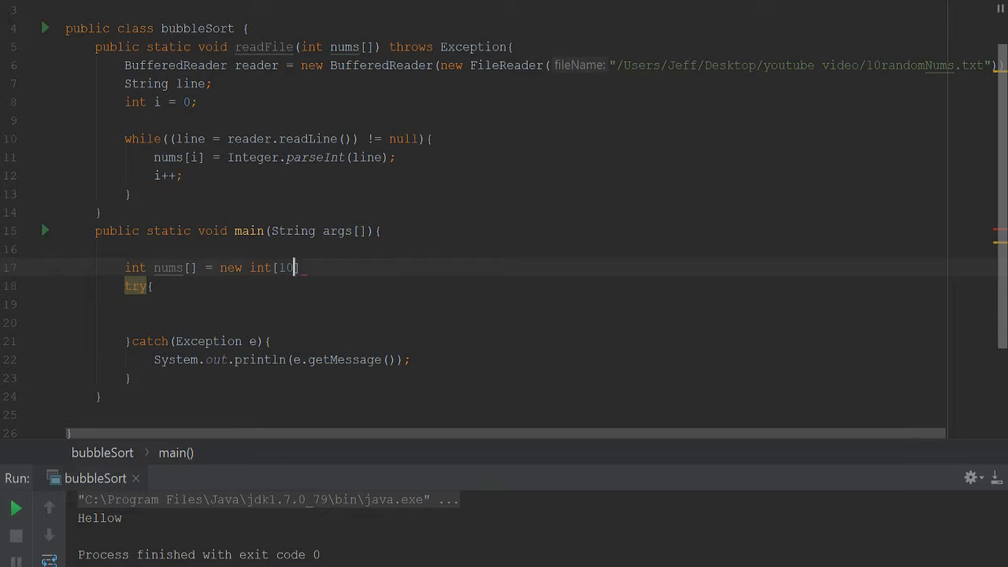
type("];")
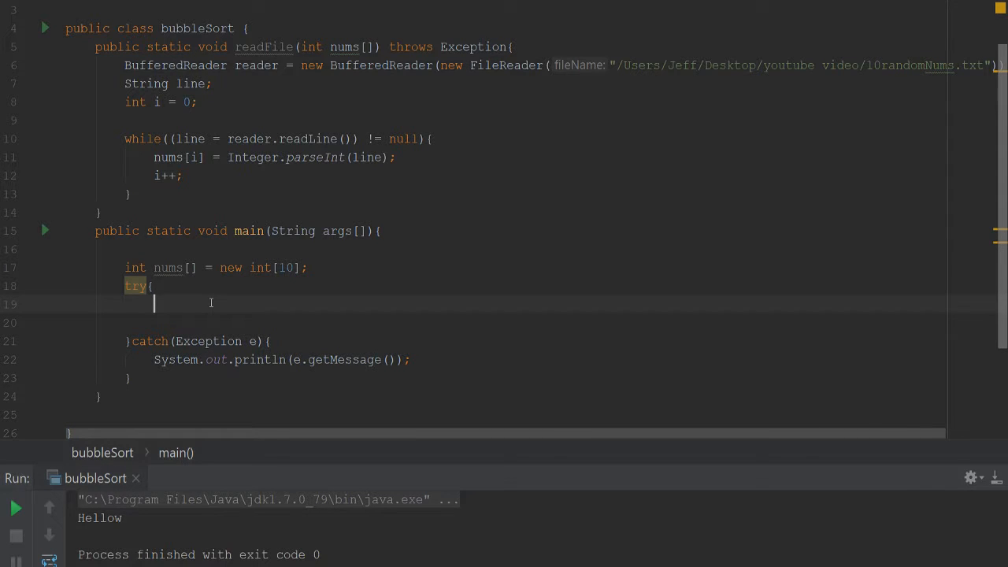
type("read")
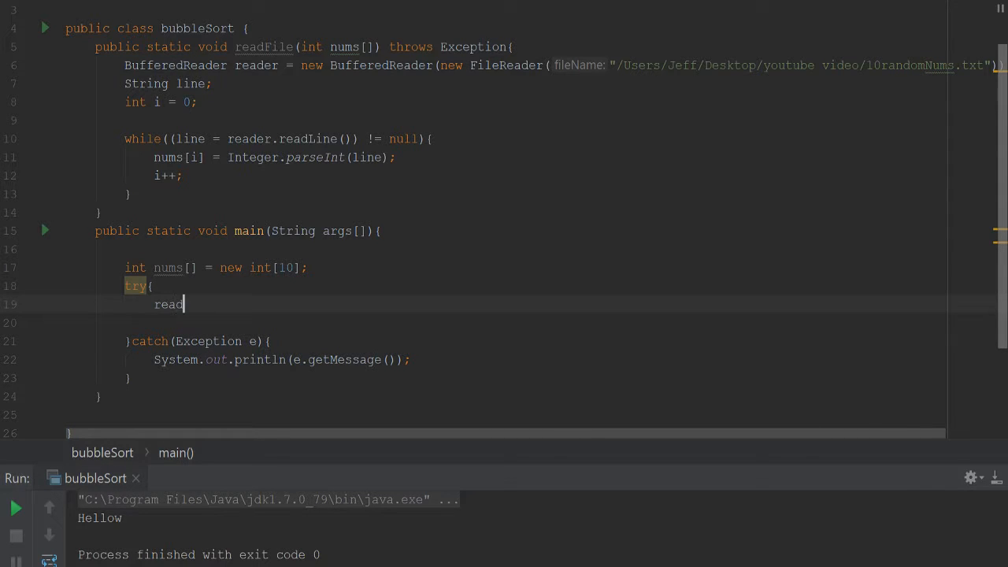
type("File()")
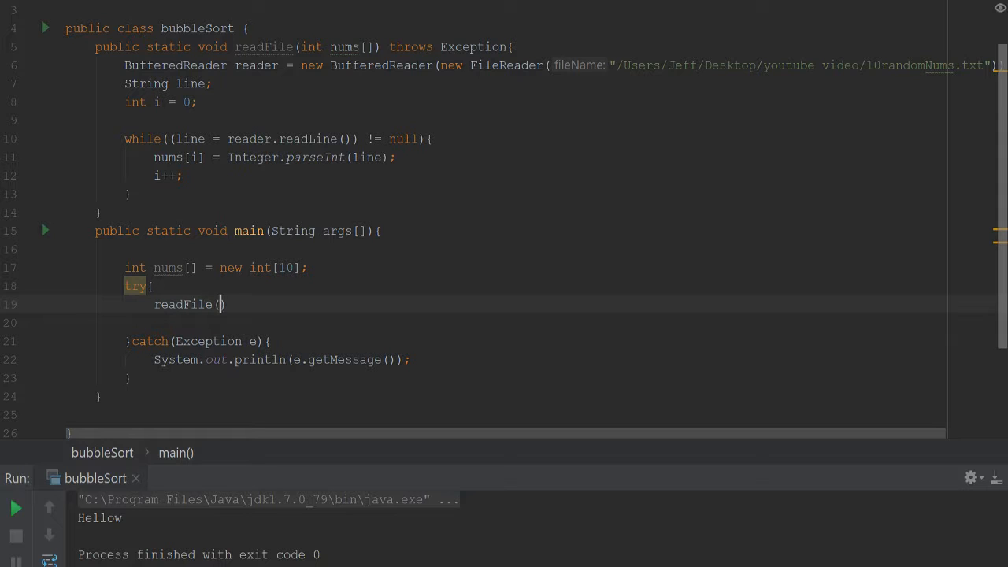
type("nums);")
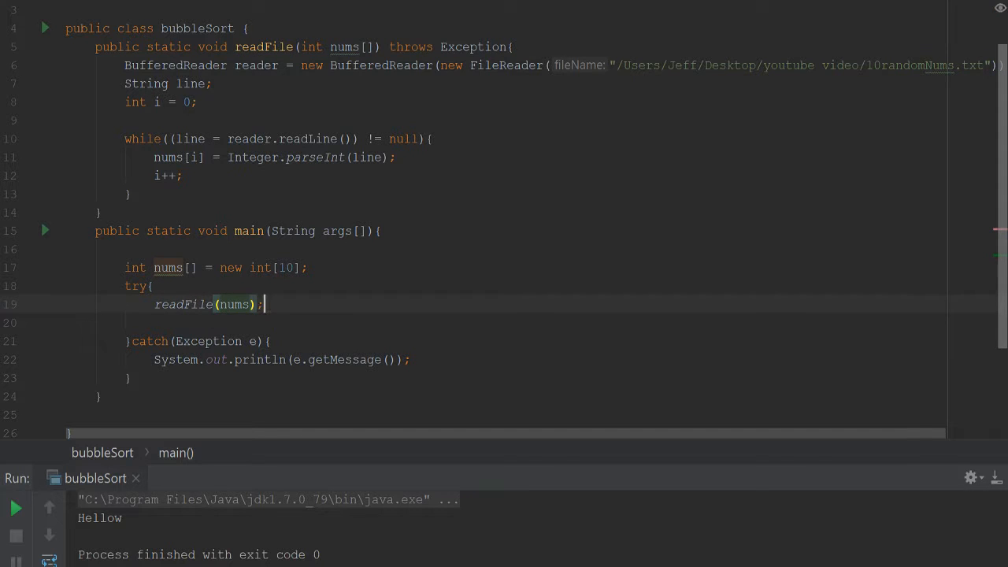
- Call print(nums) after readFile in the try block
scroll("up", 3)
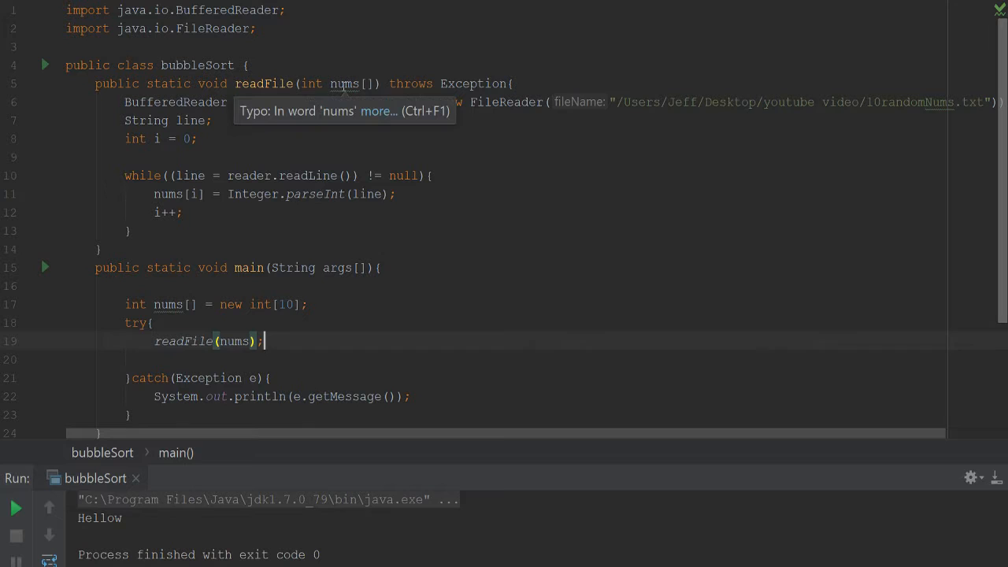
scroll("down", 3)
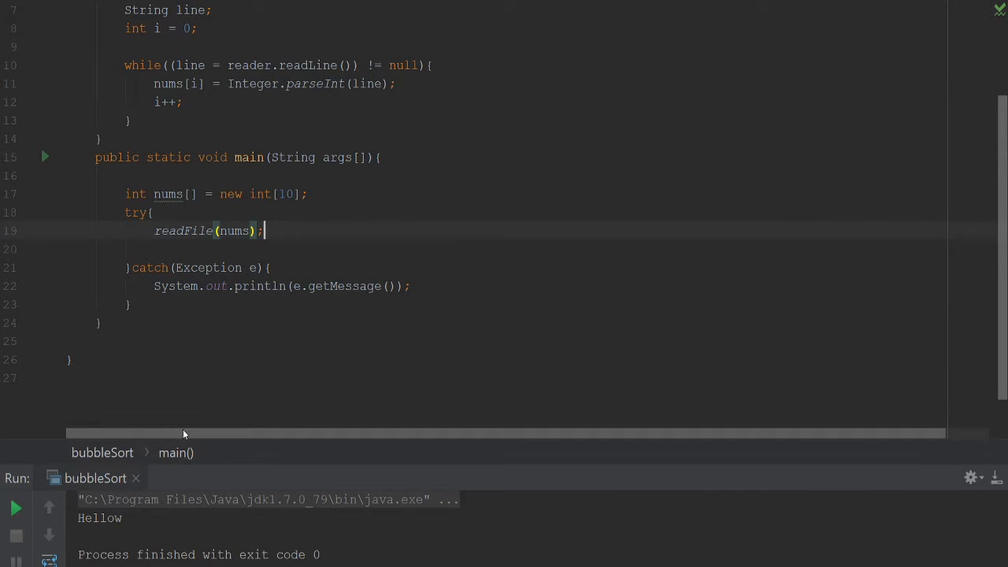
mouse_move(386, 295)
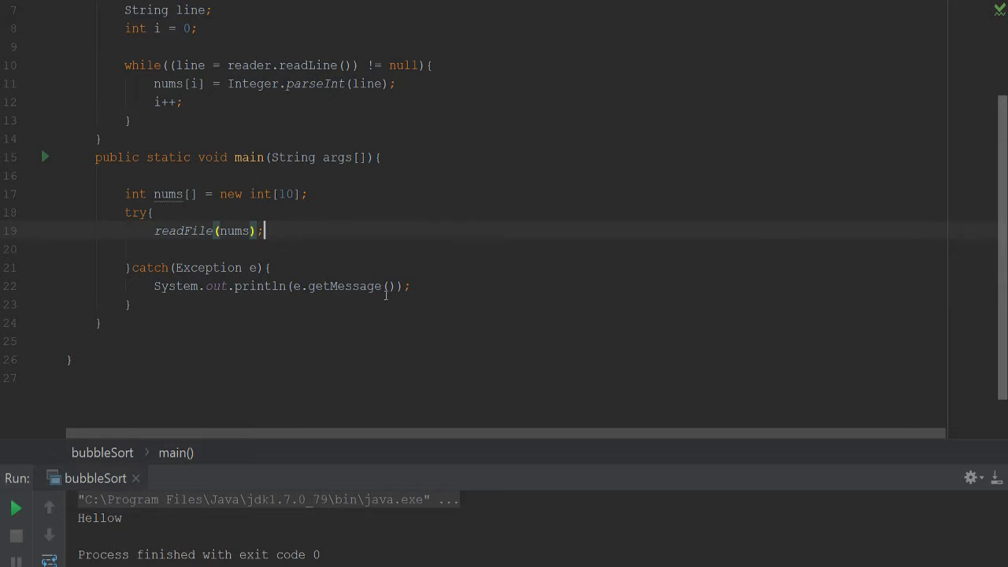
type("prin")
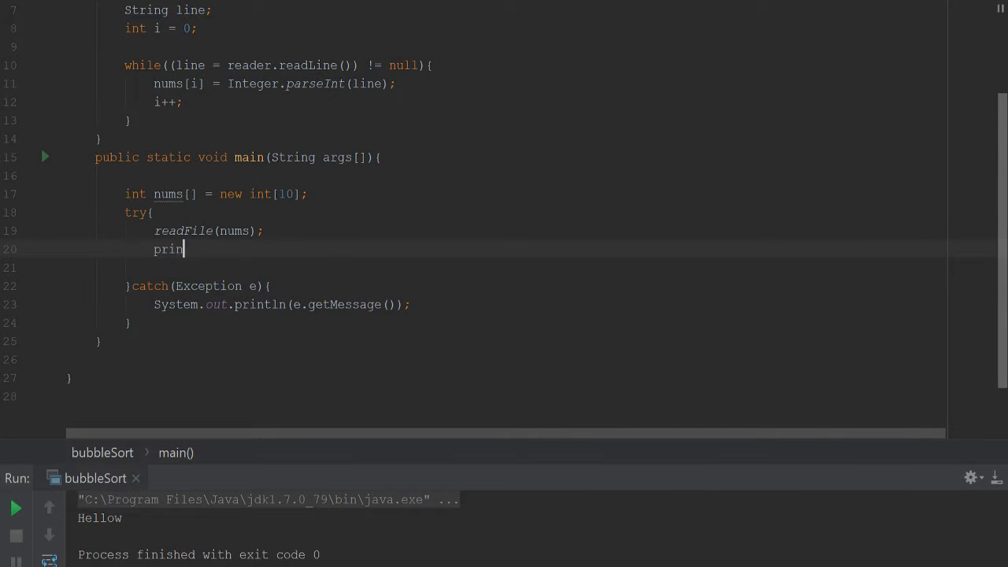
type("t(nu")
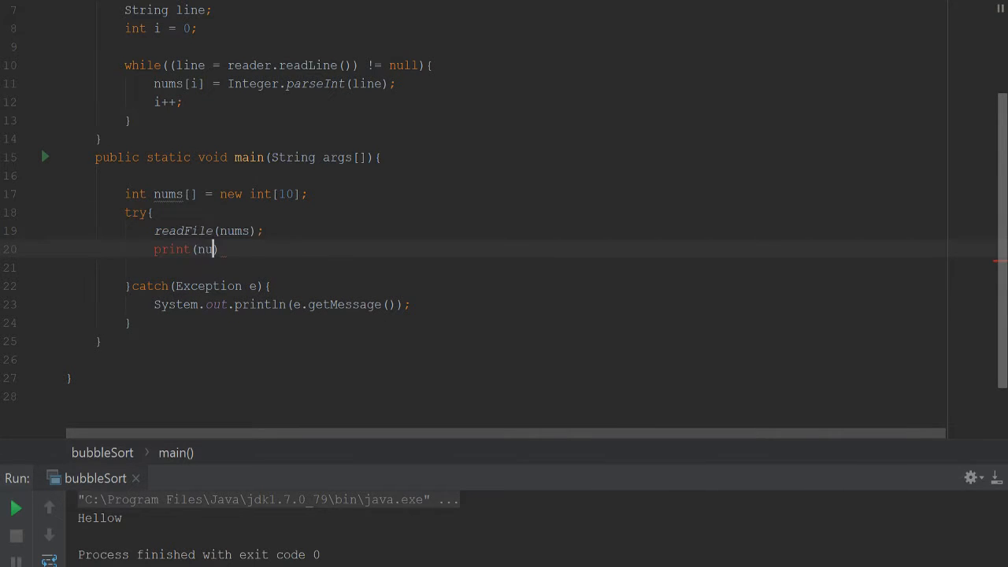
type("ms);")
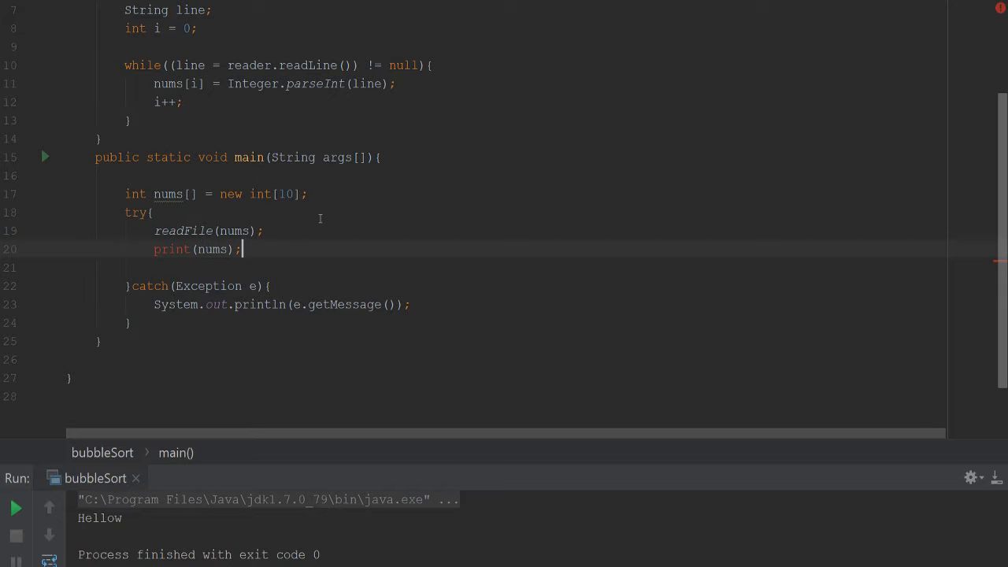
scroll("up", 3)
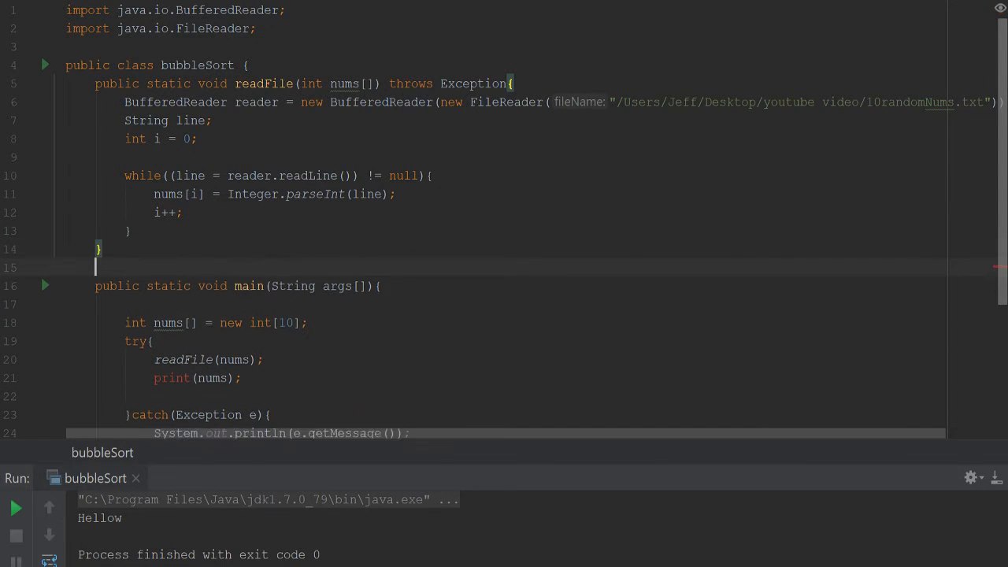
- Declare public static void print(int nums[]) with a for loop up to nums.length
type("public static void")
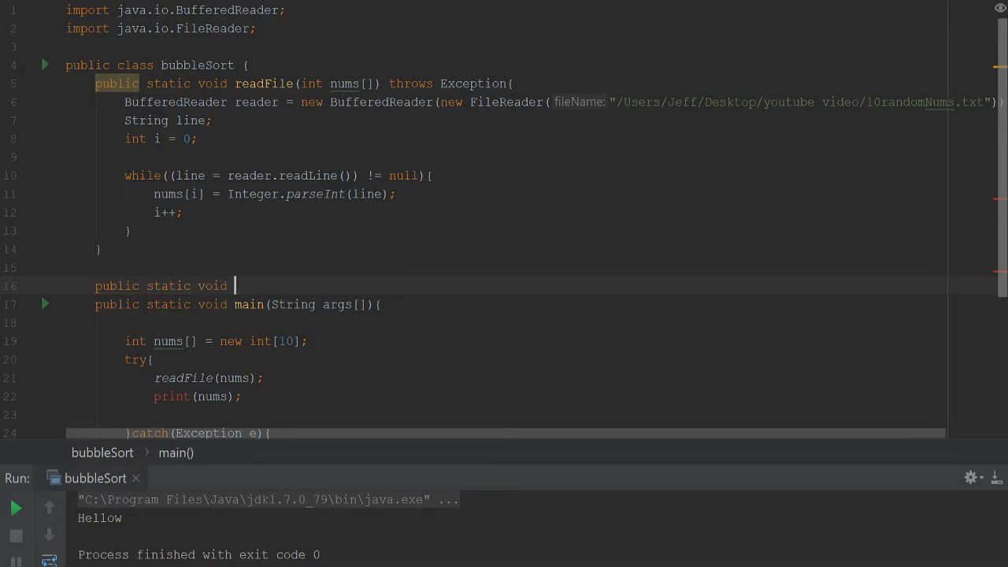
type("print(int")
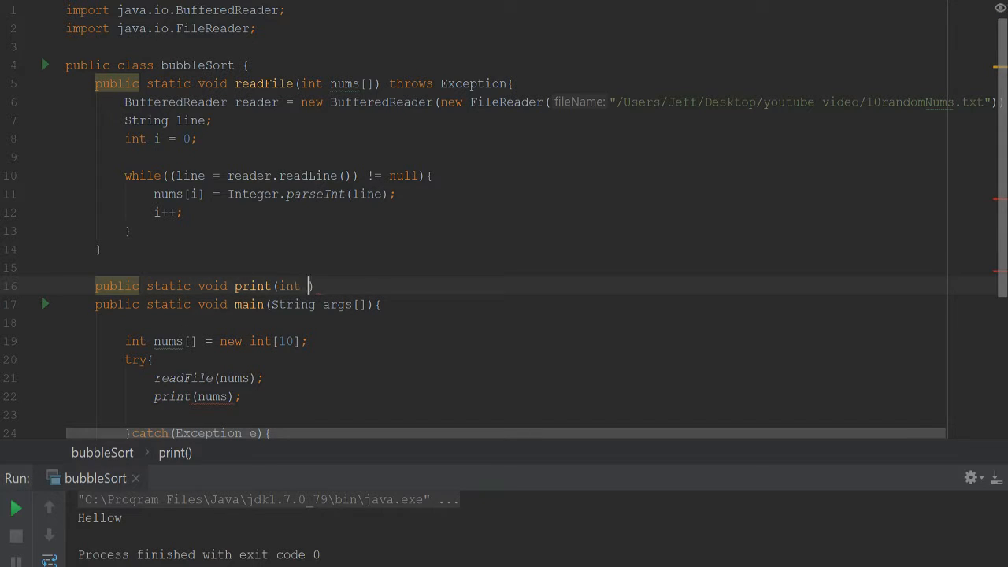
type("nums[]){")
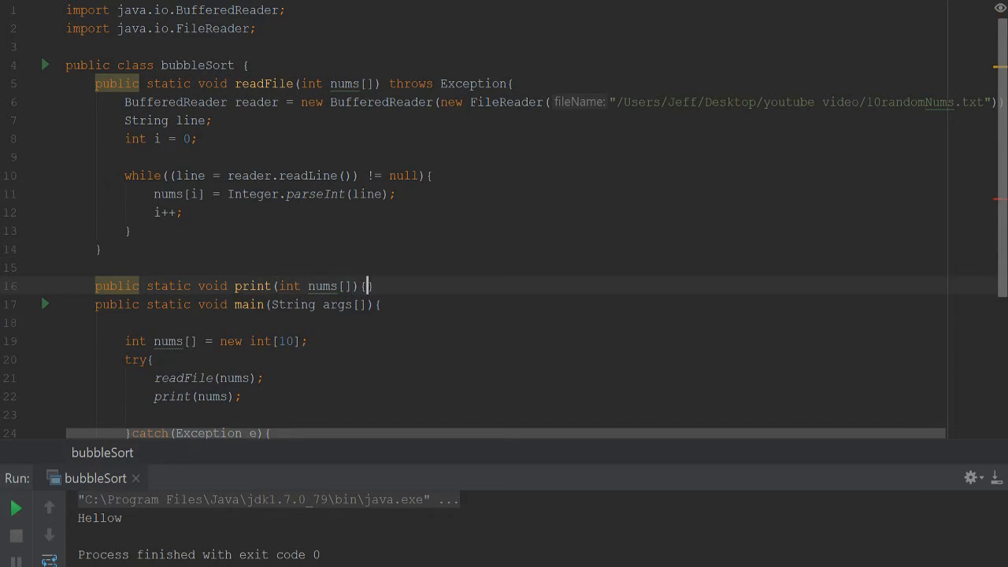
type("for(int i = 0; i < n")
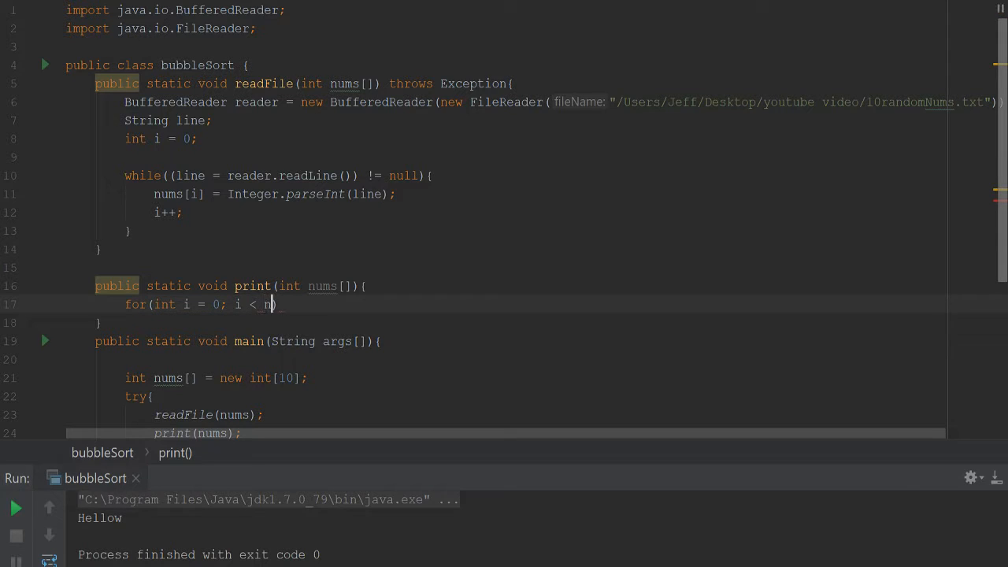
type("nums.length")
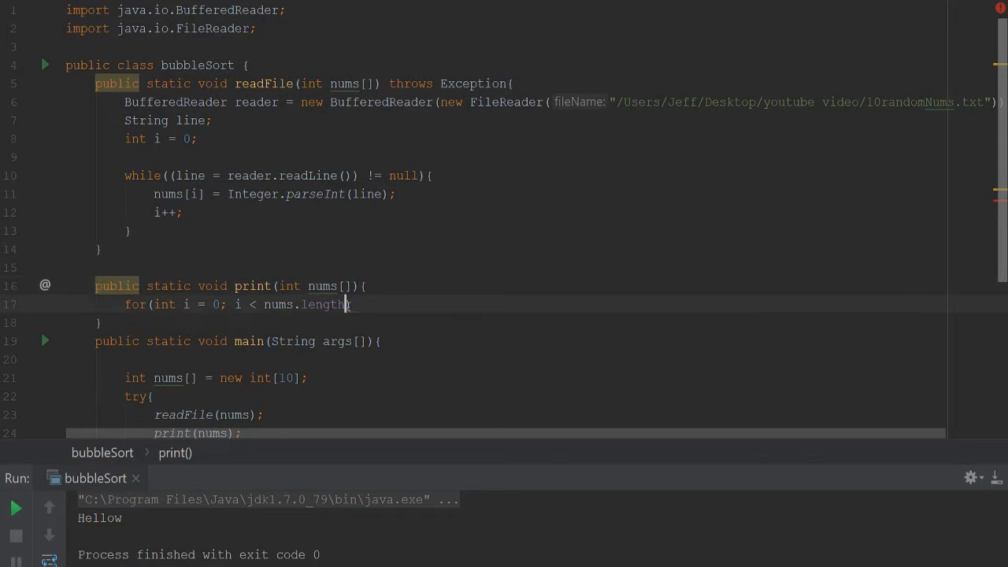
type("; i++)")
type("System.out.println(")
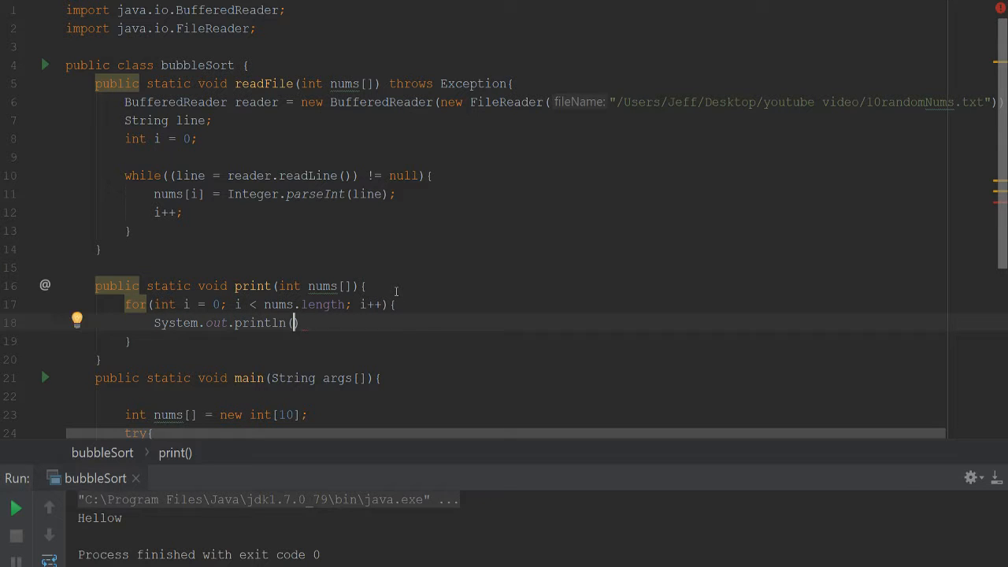
- Print i plus a space inside the loop, then a newline after it
type("i")
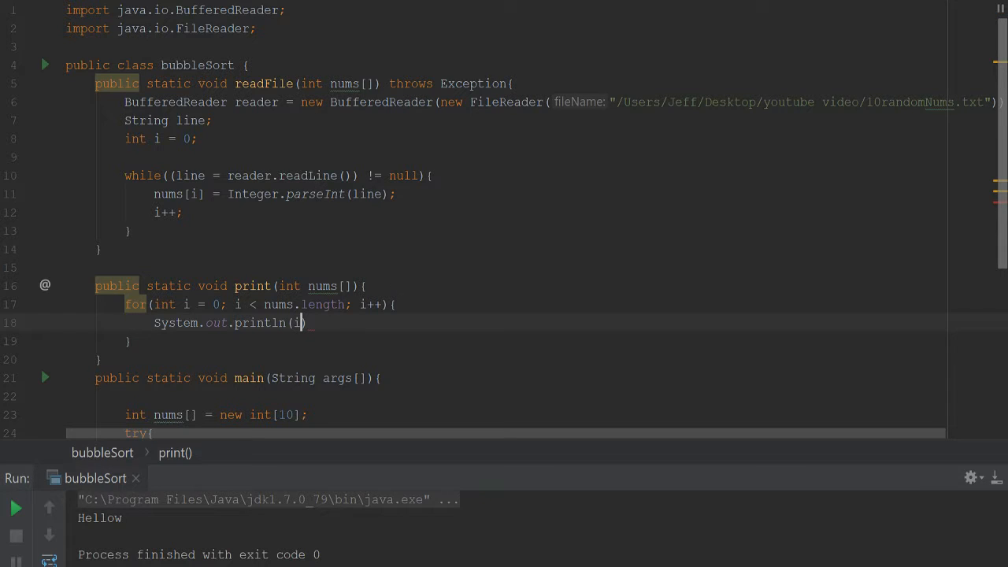
type("+ \"")
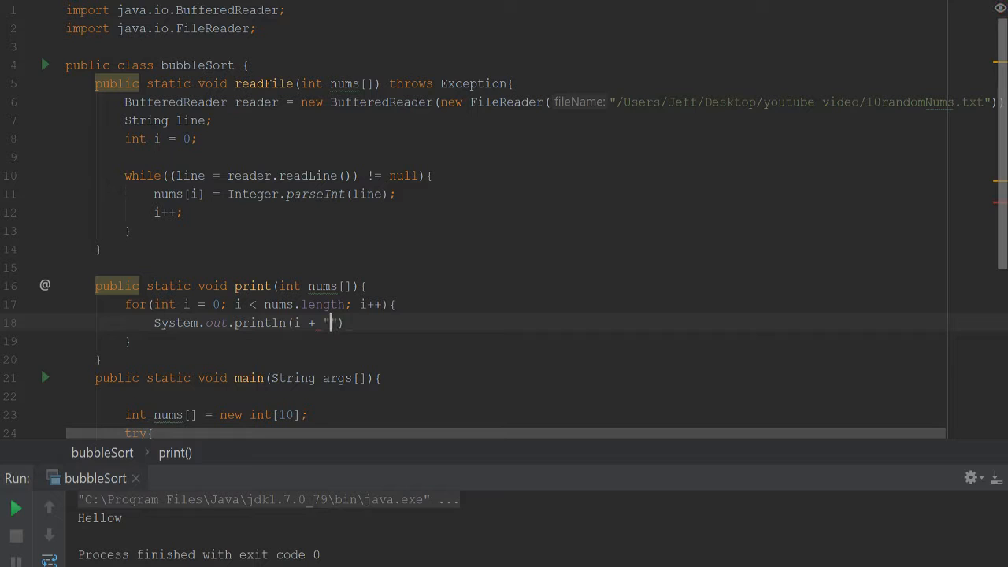
type("\");")
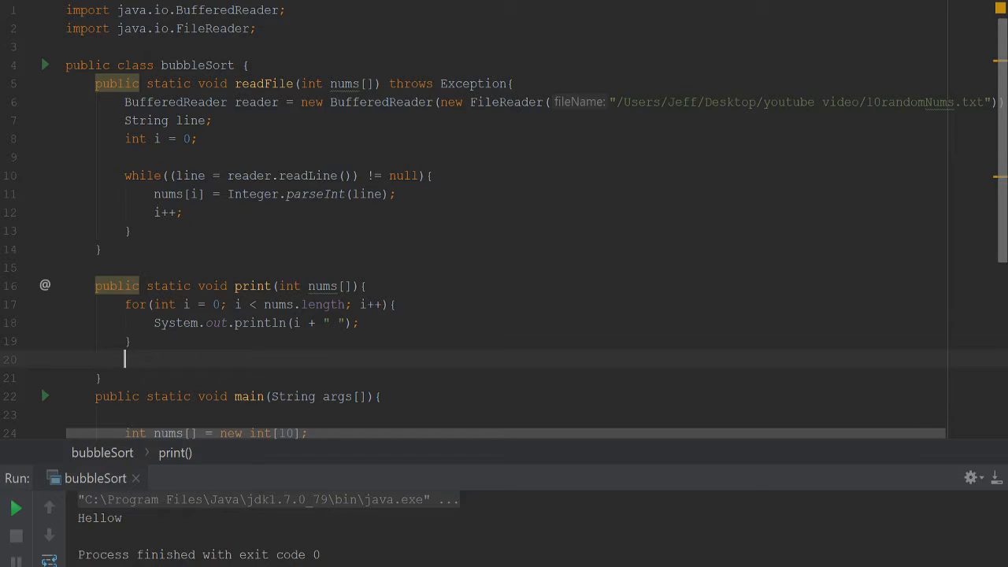
type("System.out.println();")
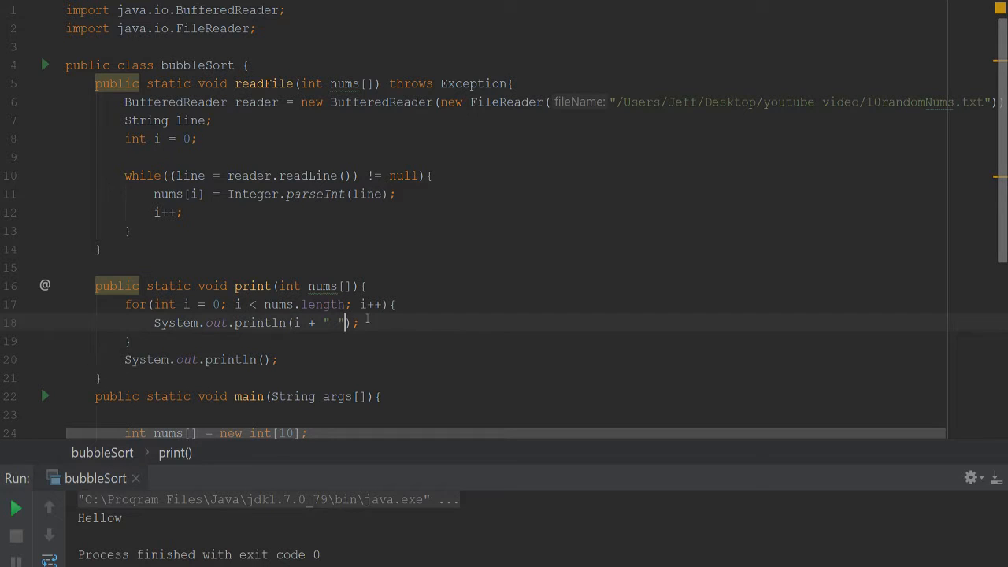
type("\\")
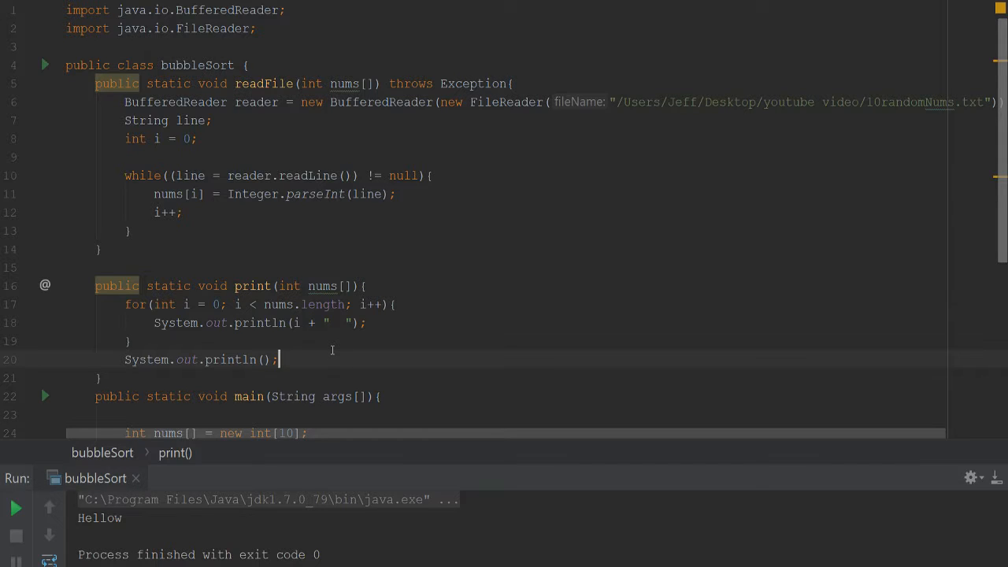
scroll("down", 3)
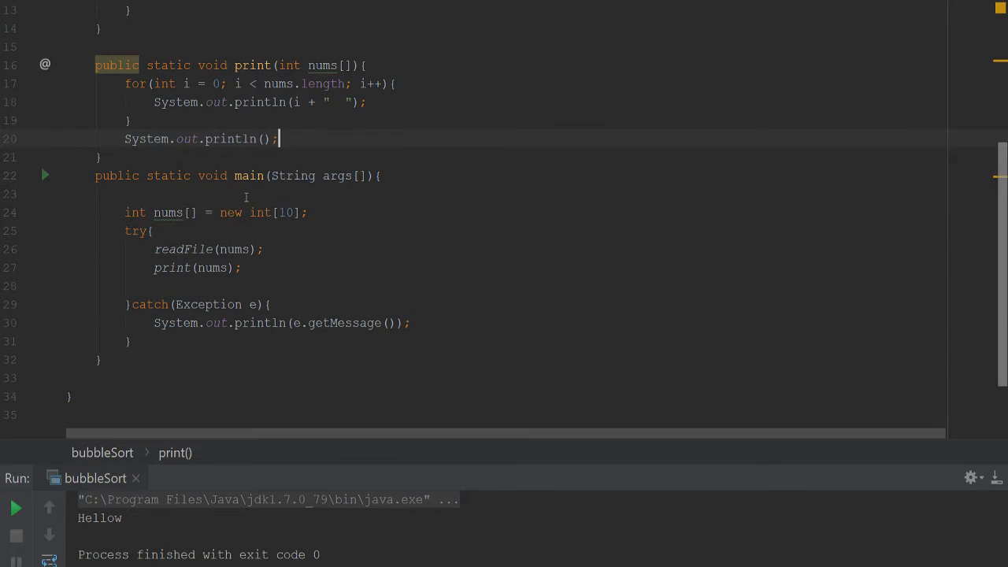
scroll("up", 3)
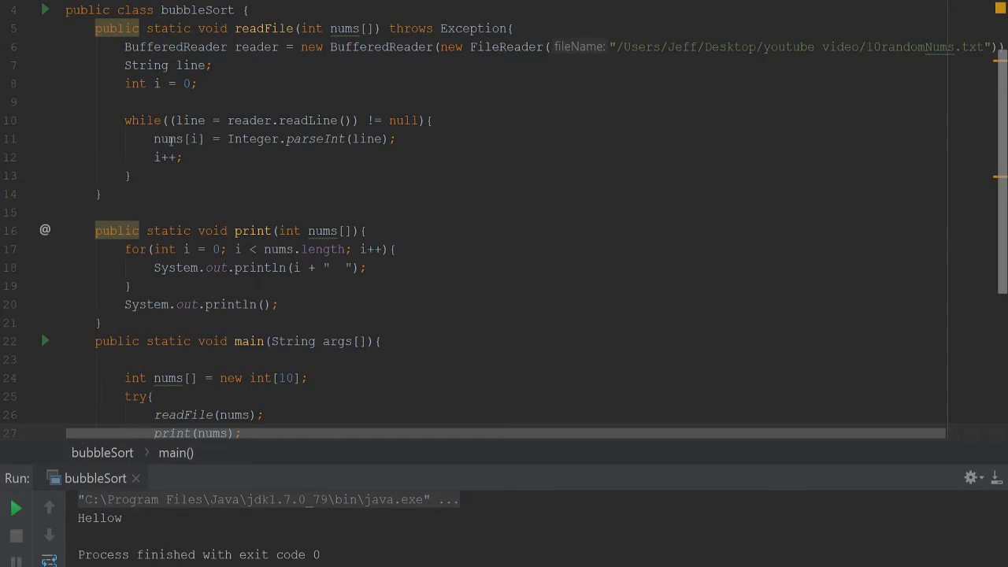
scroll("down", 3)
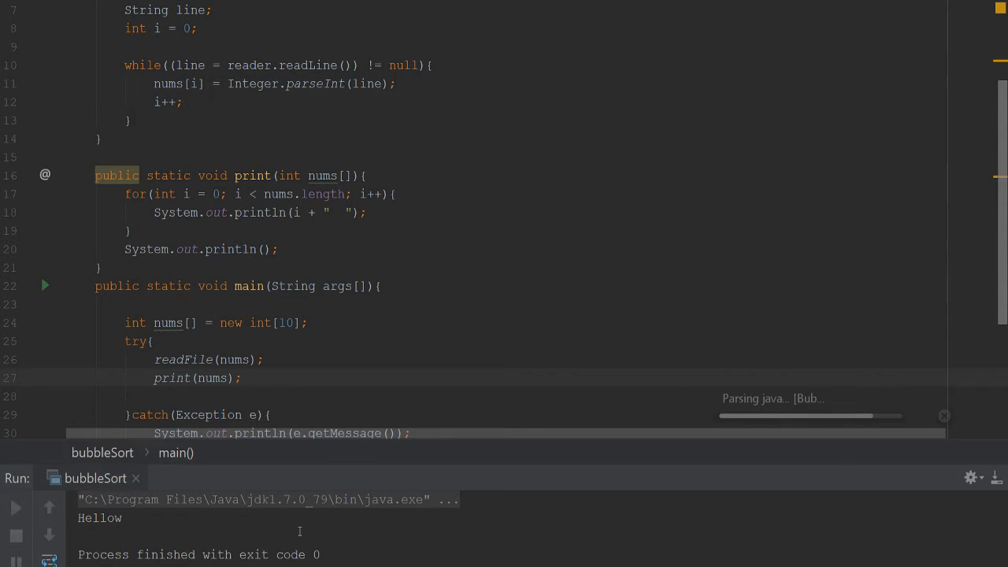
- Print nums[i] on one line instead of the index i, showing the ten numbers
left_click(15, 508)
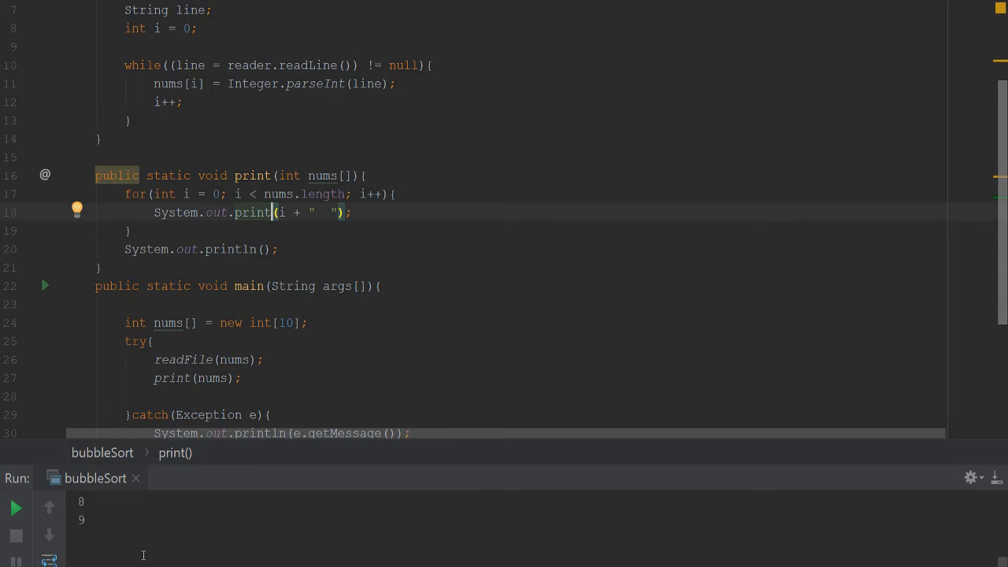
left_click(16, 507)
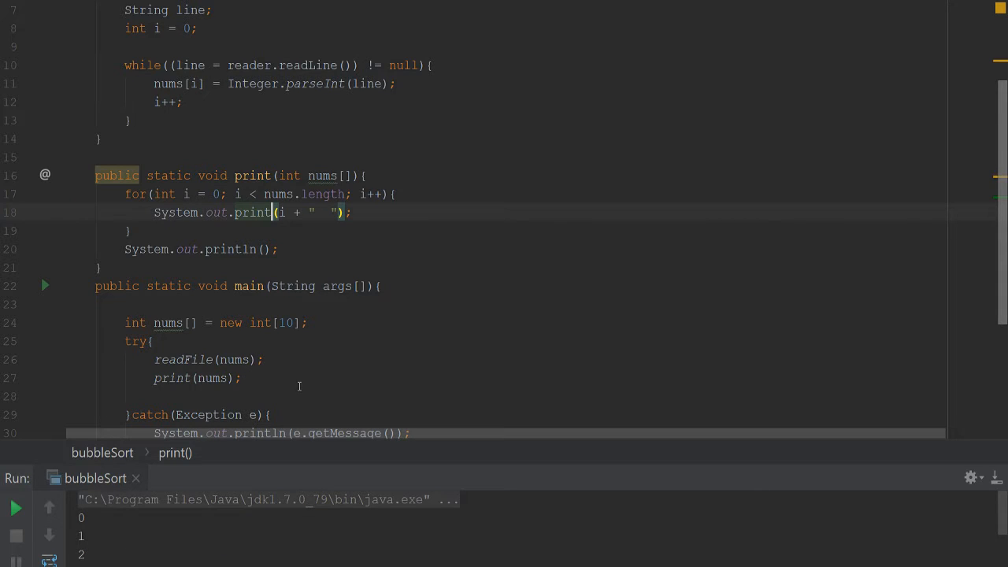
scroll("down", 3)
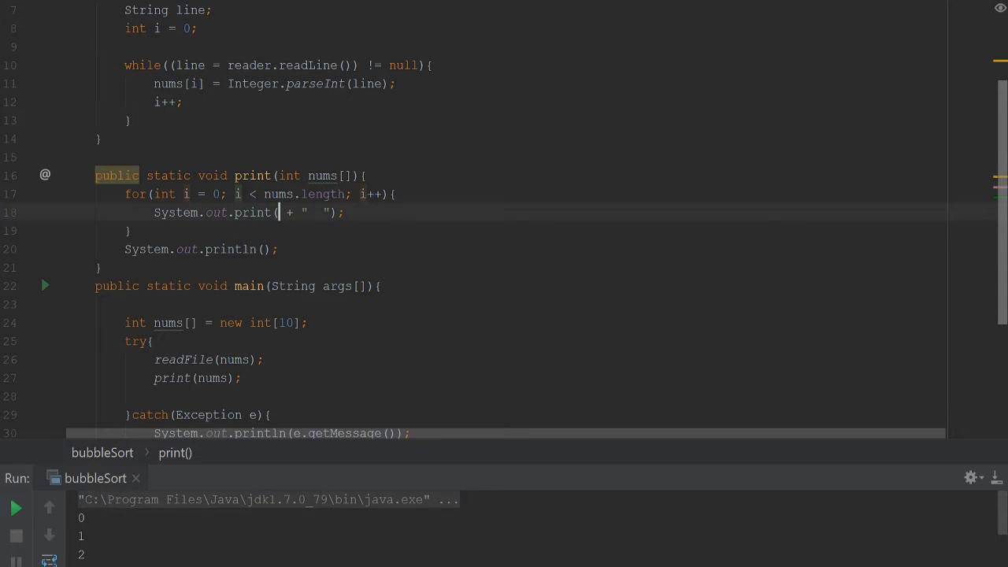
type("nums[i]")
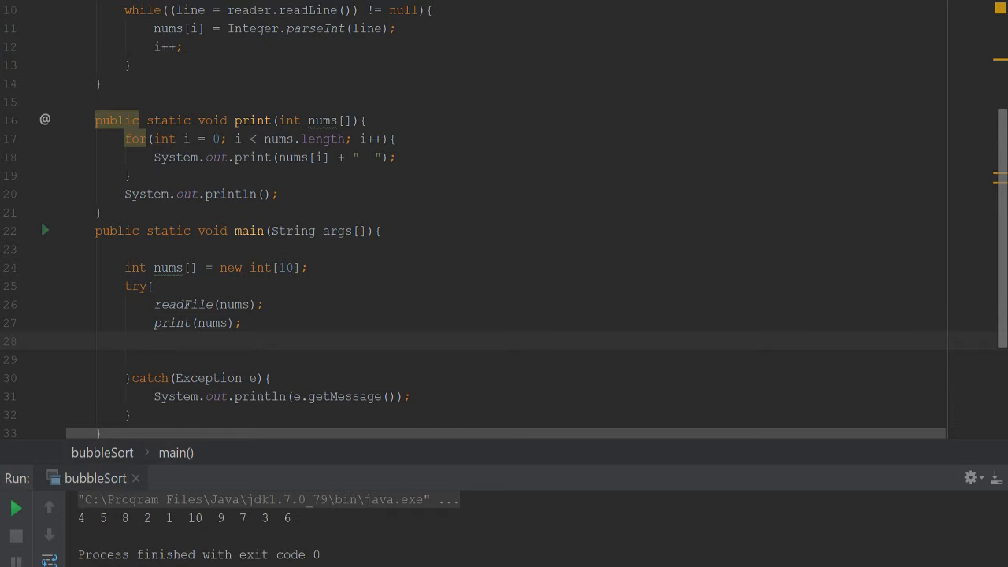
- After print(nums), call bubbleSort(nums) and then print(nums) again
type("bub")
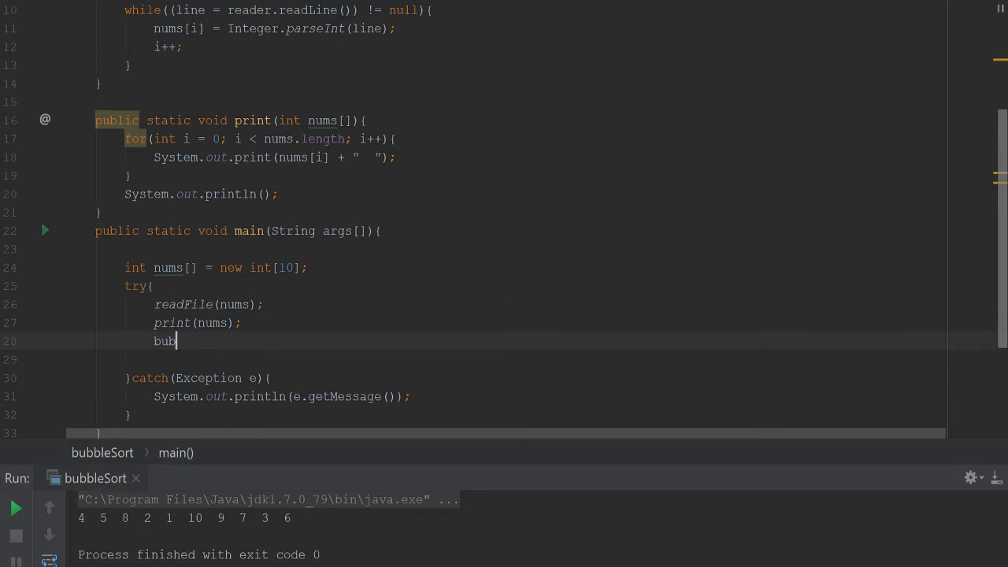
type("bleSor")
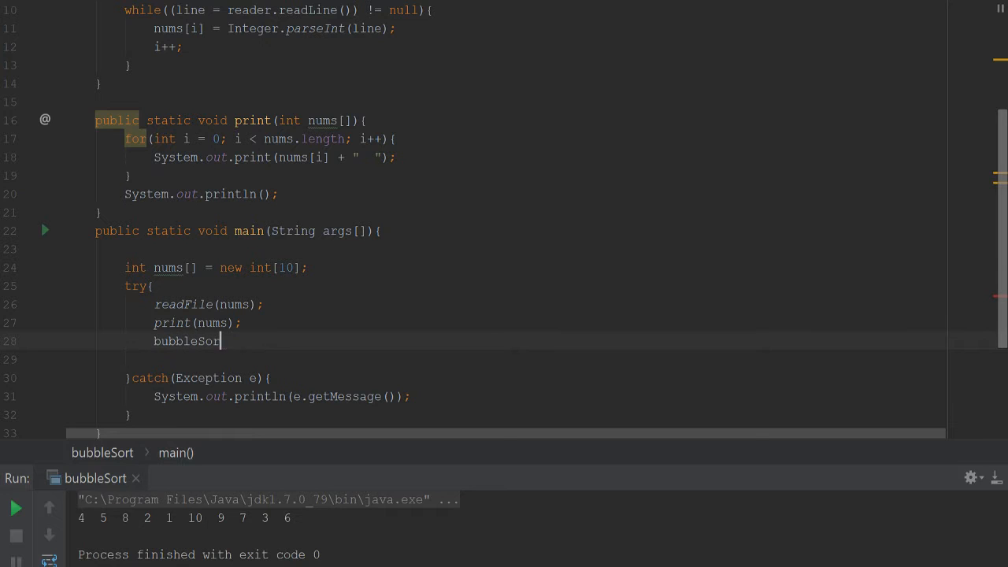
type("(i")
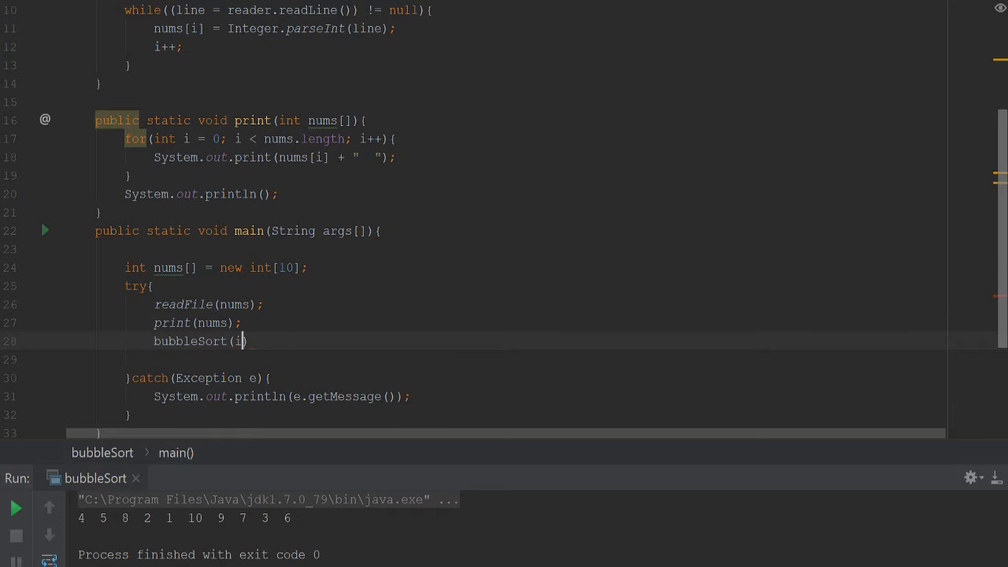
type("nums);")
left_click(549, 359)
type("print(")
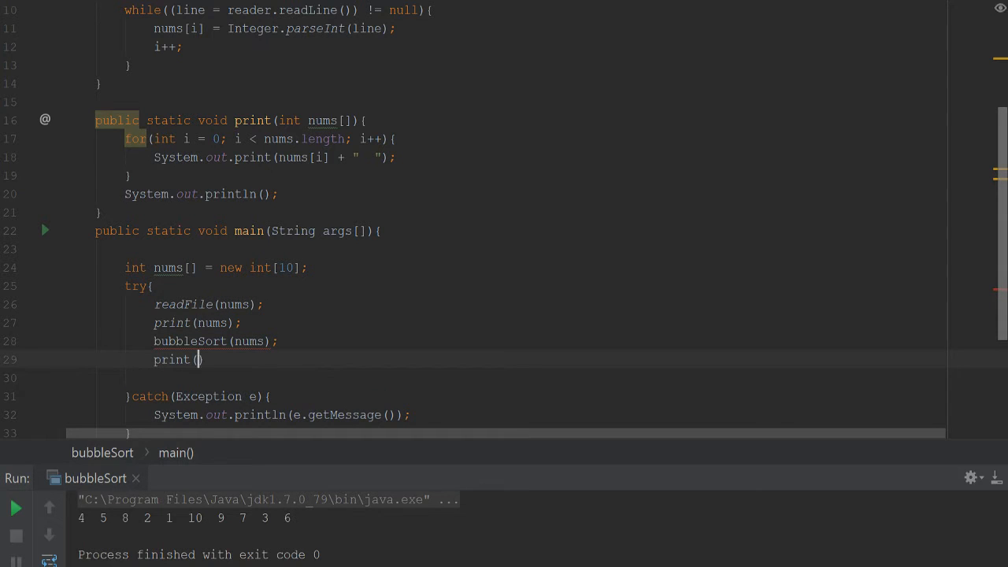
type("nums);")
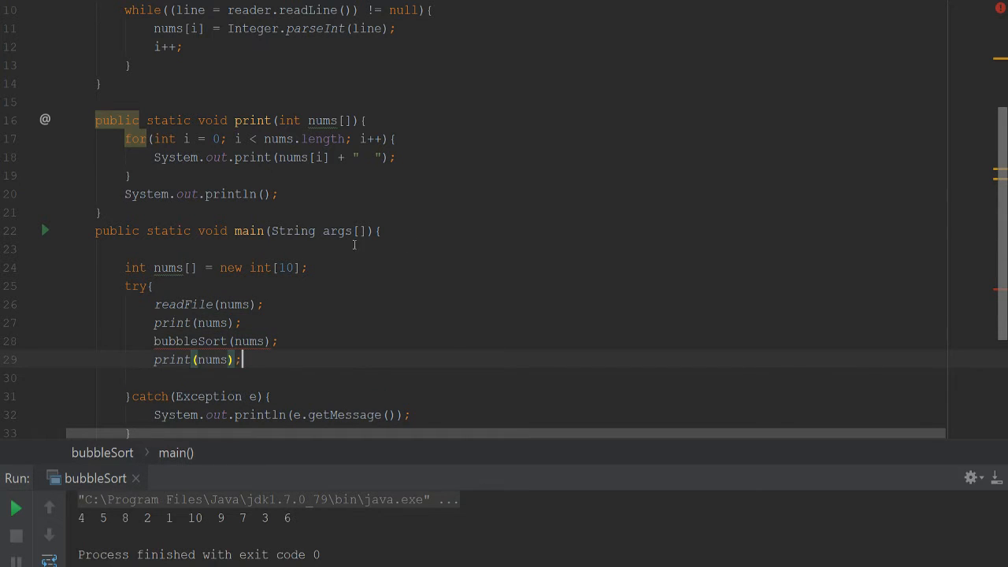
type("pu")
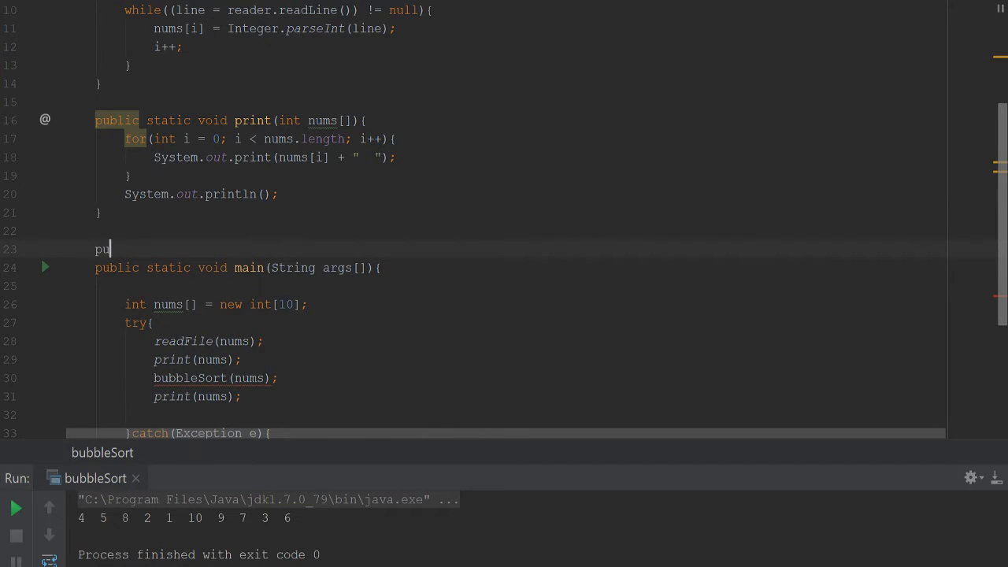
- Declare an empty public static void bubbleSort(int nums[]) method above main
type("blic static void bubbleSort(){")
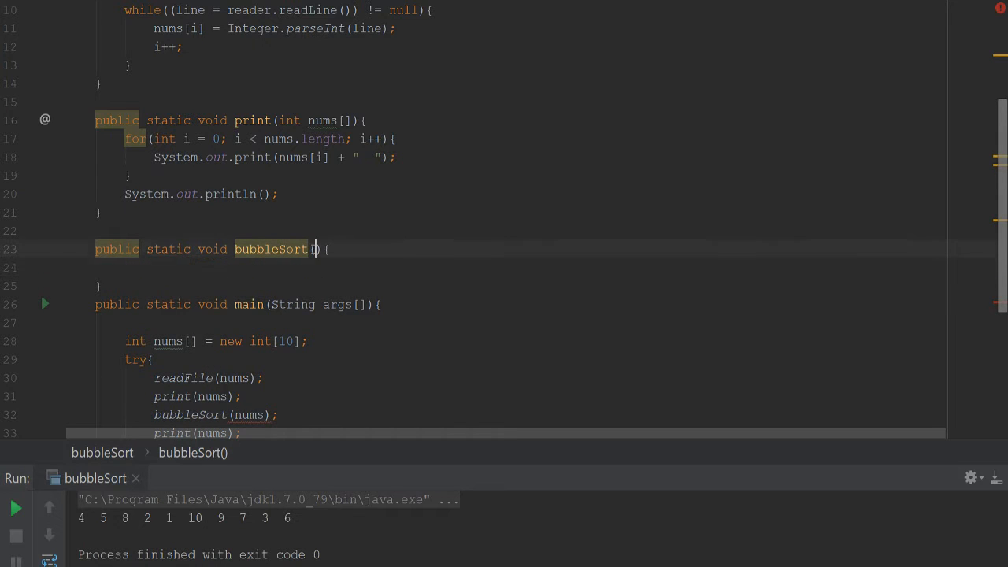
type("int nums[")
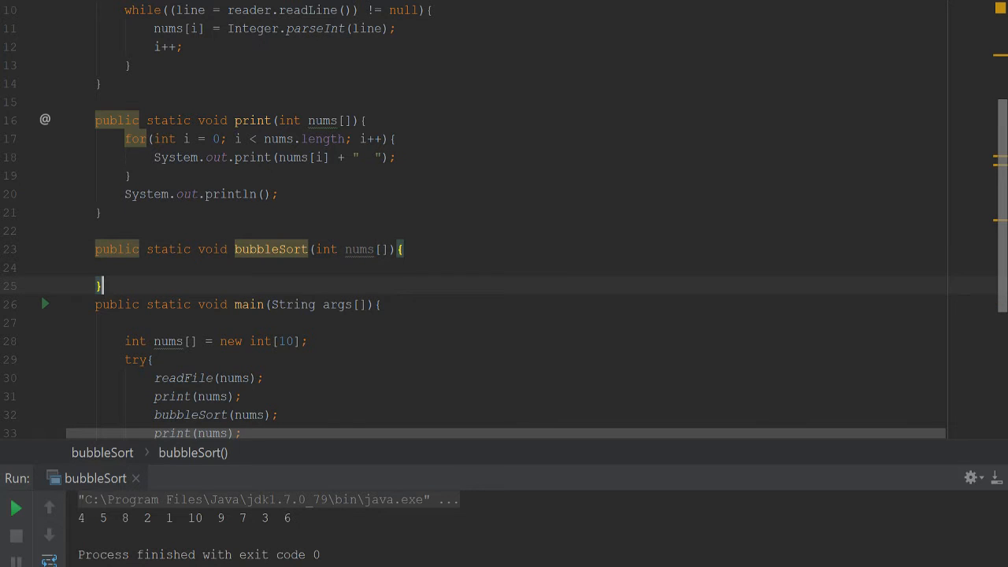
key("Return")
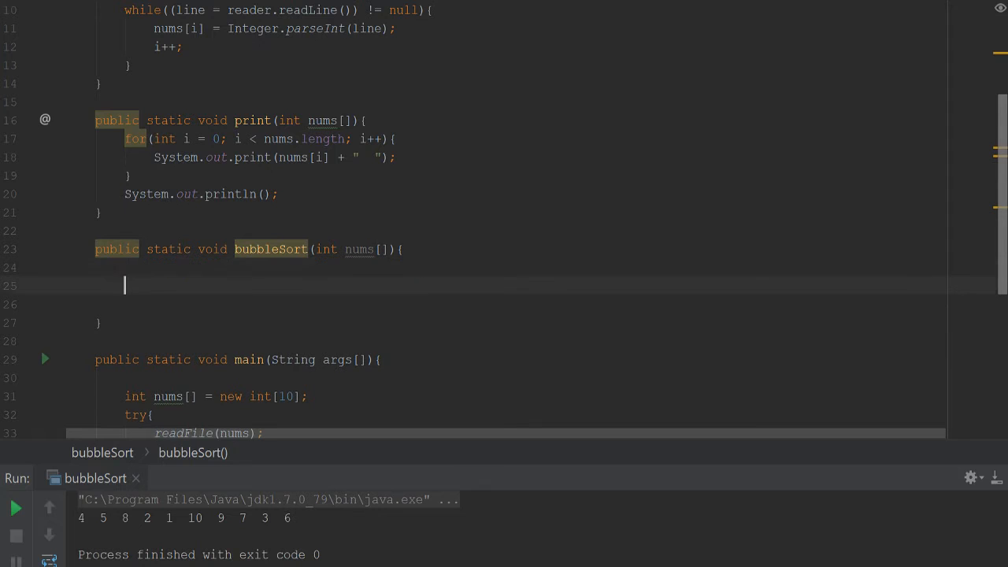
- Declare int temp and write the outer loop for(int i = 0; i < nums.length; i++)
type("int temp;")
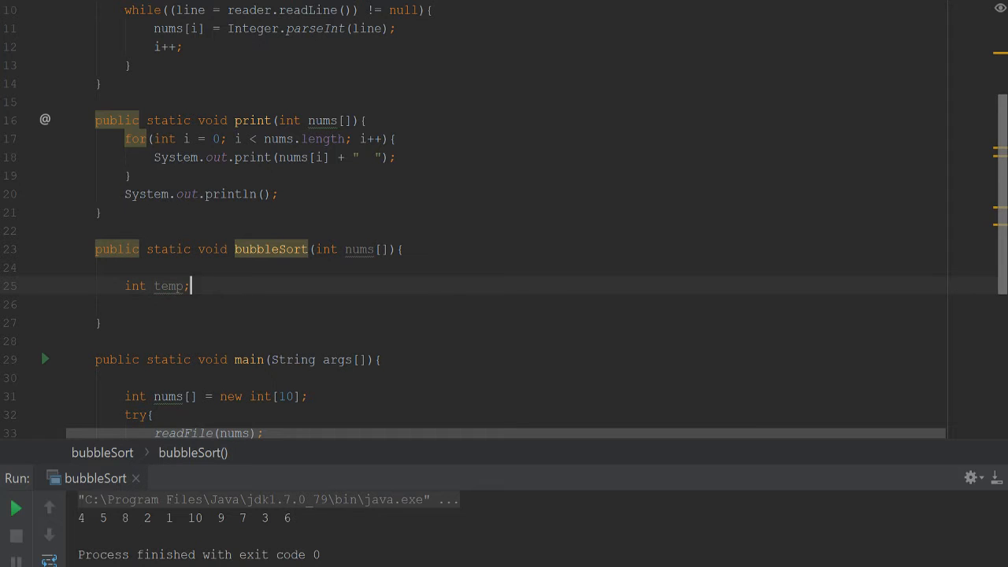
type("for(")
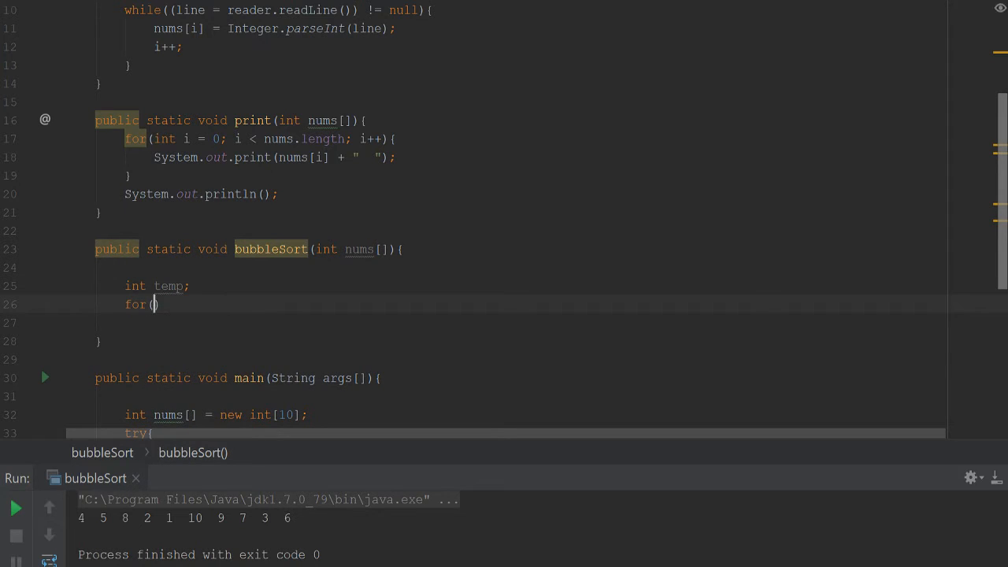
type("int i = 9")
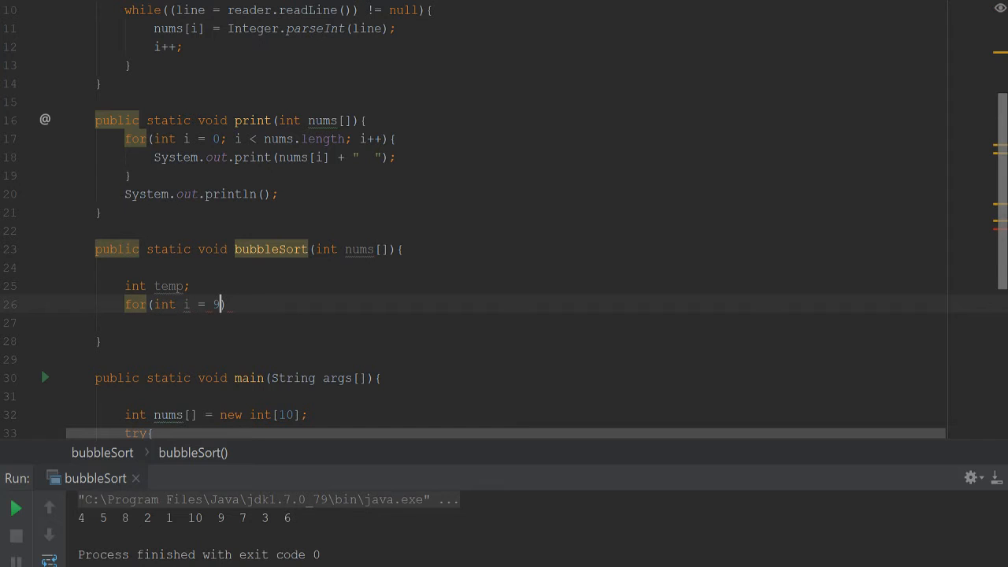
type("0; i <")
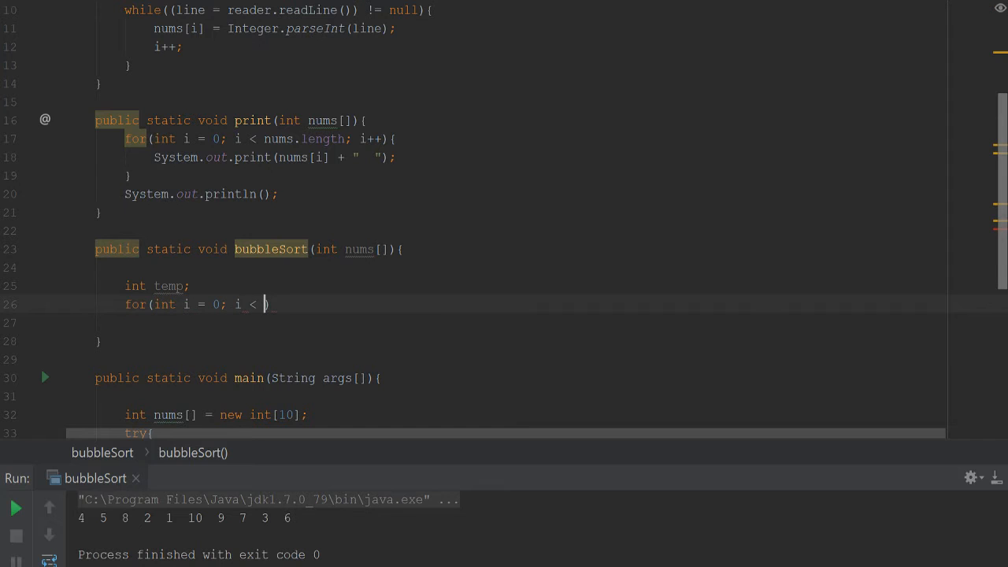
type("nums.length; i++")
left_click(531, 323)
type("for(int ")
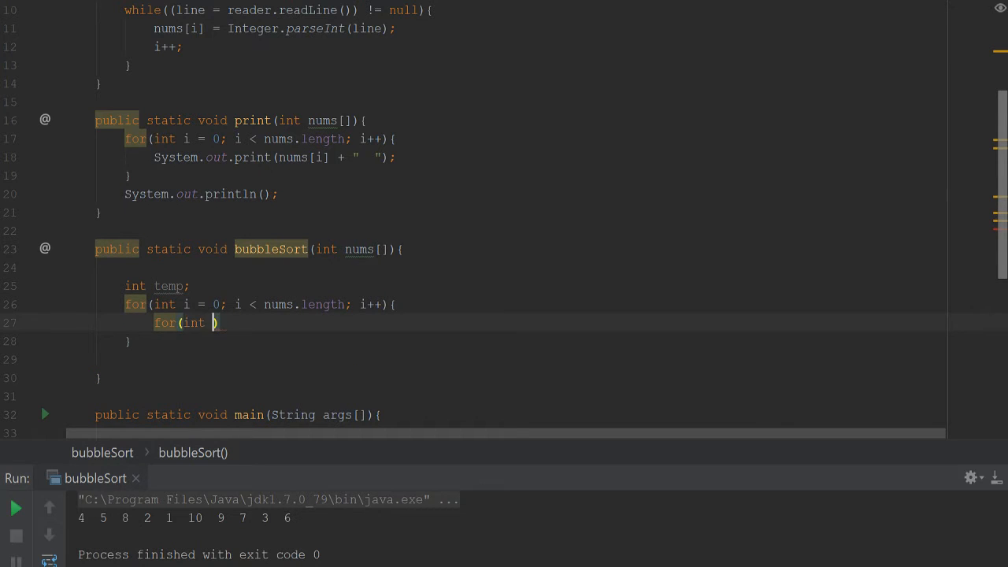
- Nest the inner loop for(int j = i + 1; j < nums.length; j++) inside it
type("j = 0")
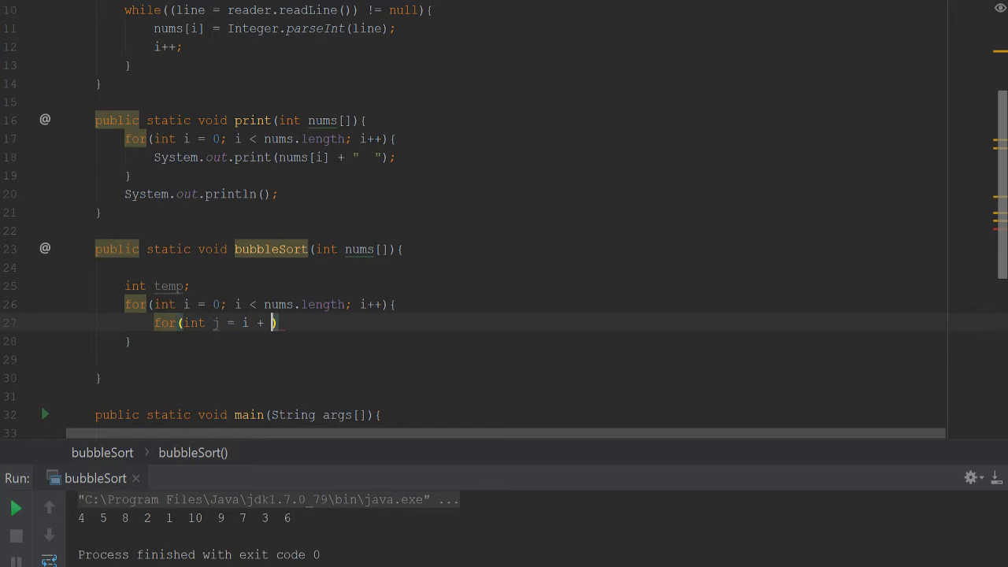
type("1; j")
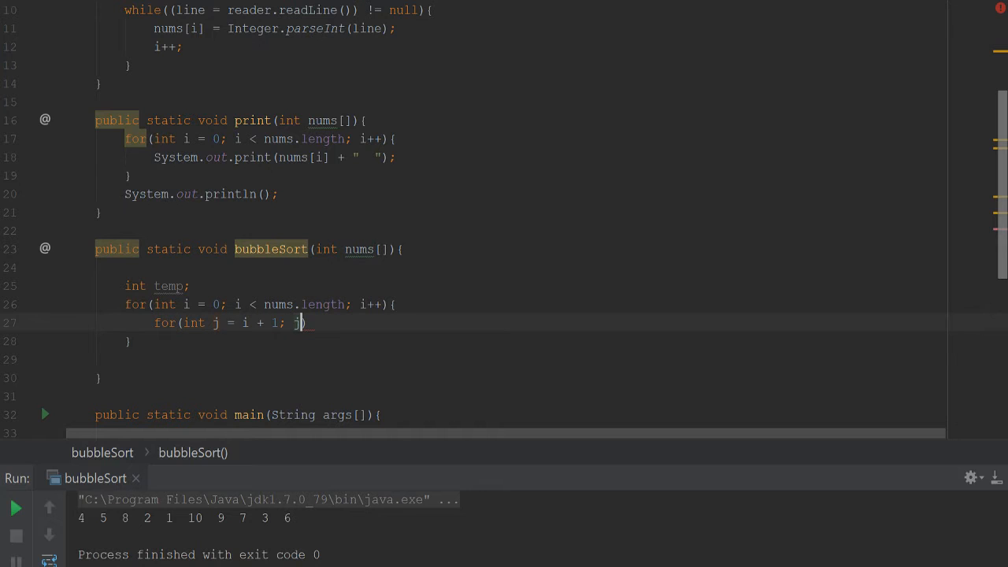
type("<")
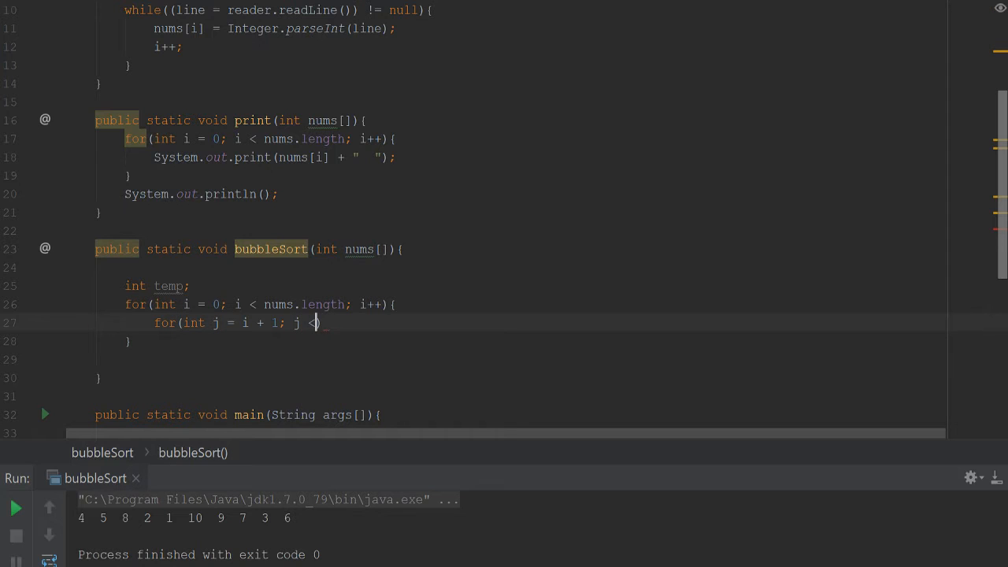
type("nums.length")
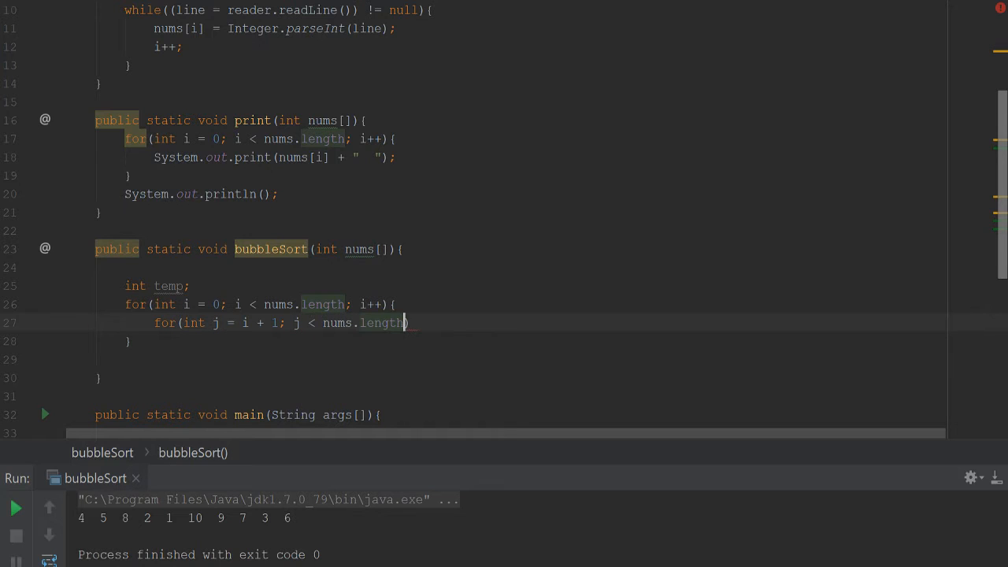
type("; j++")
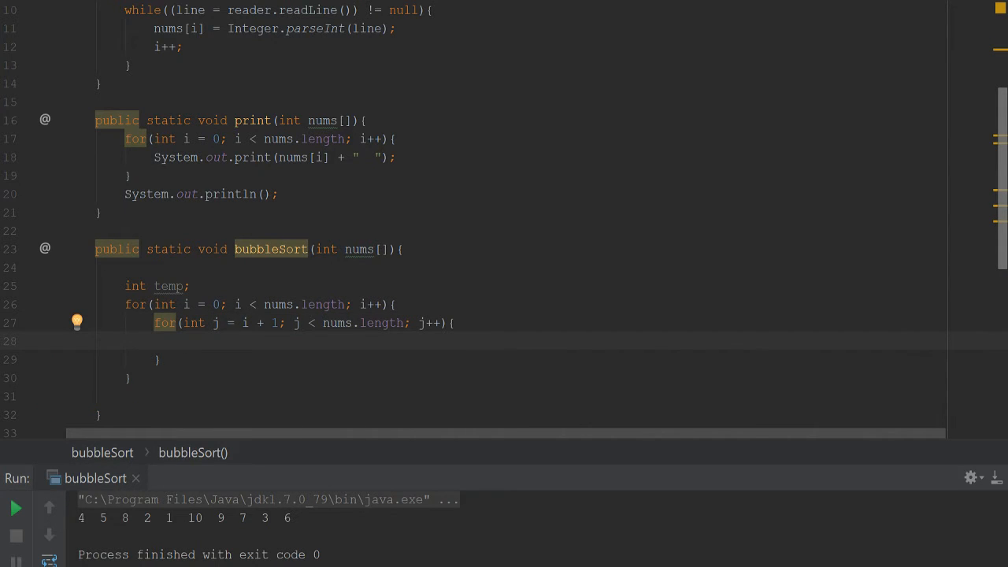
- Add if(nums[i] > nums[j]) { temp = nums[i]; nums[i] = nums[j]; nums[j] = temp; }
type("if(nums[i]")
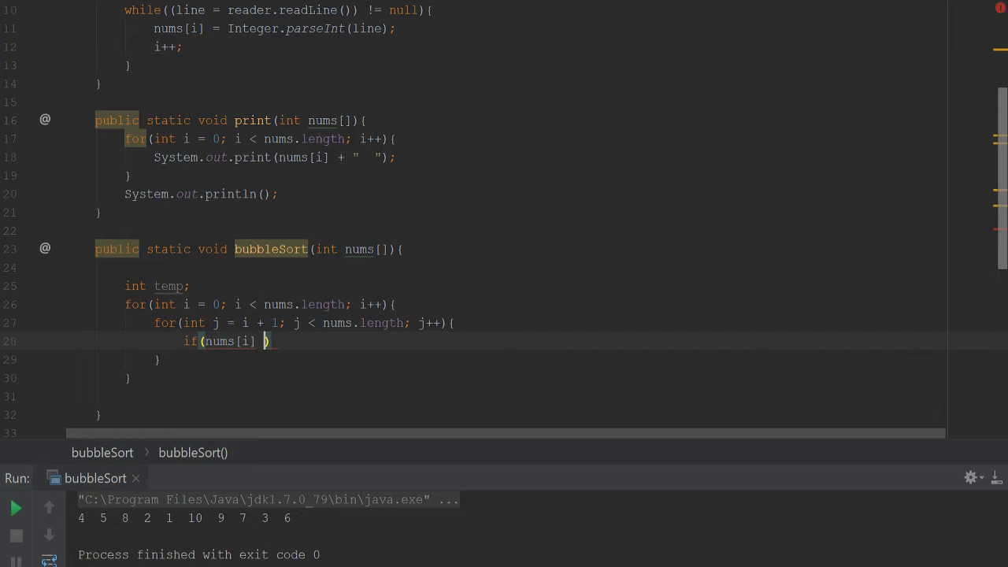
type("> nums[pj]")
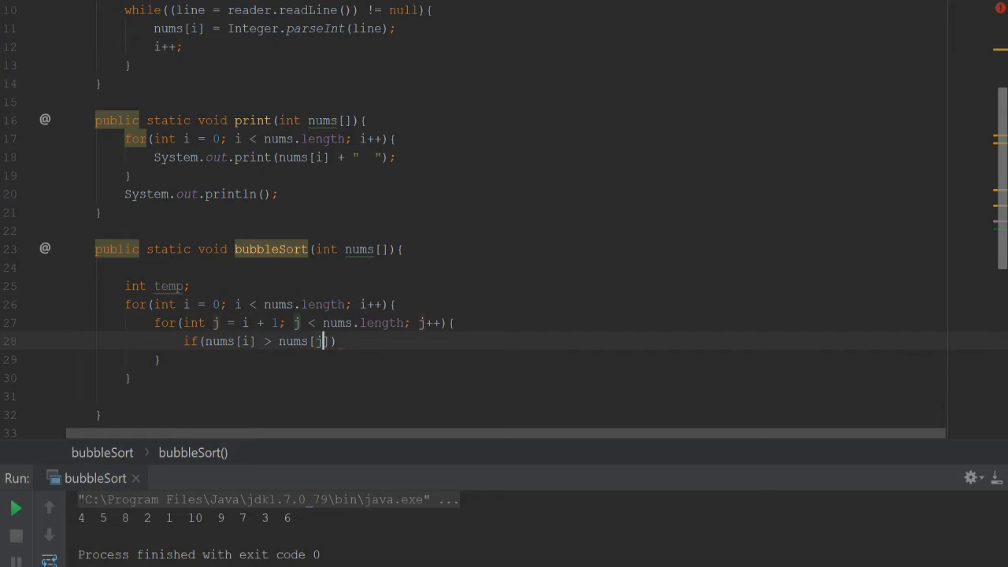
type("{")
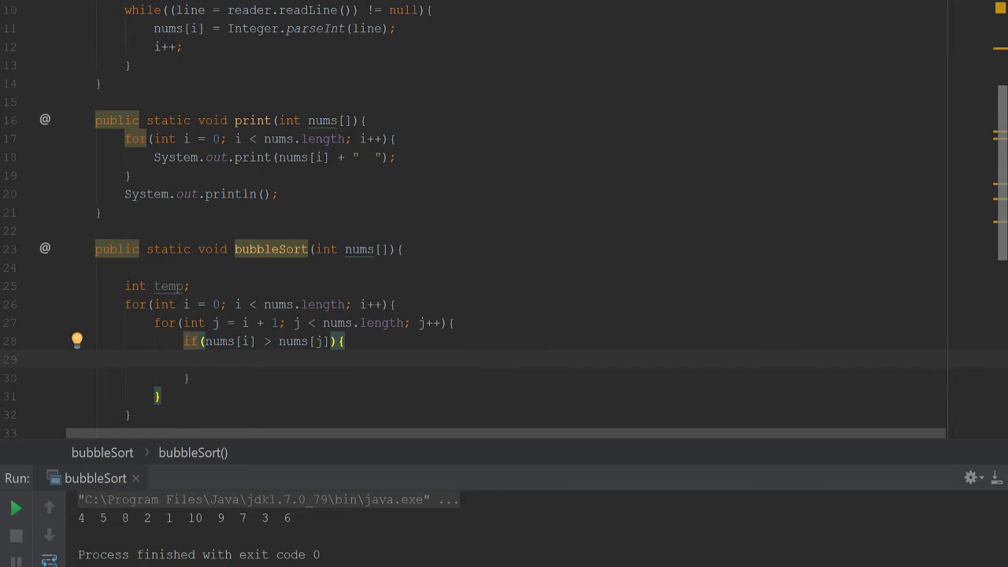
type("temp =")
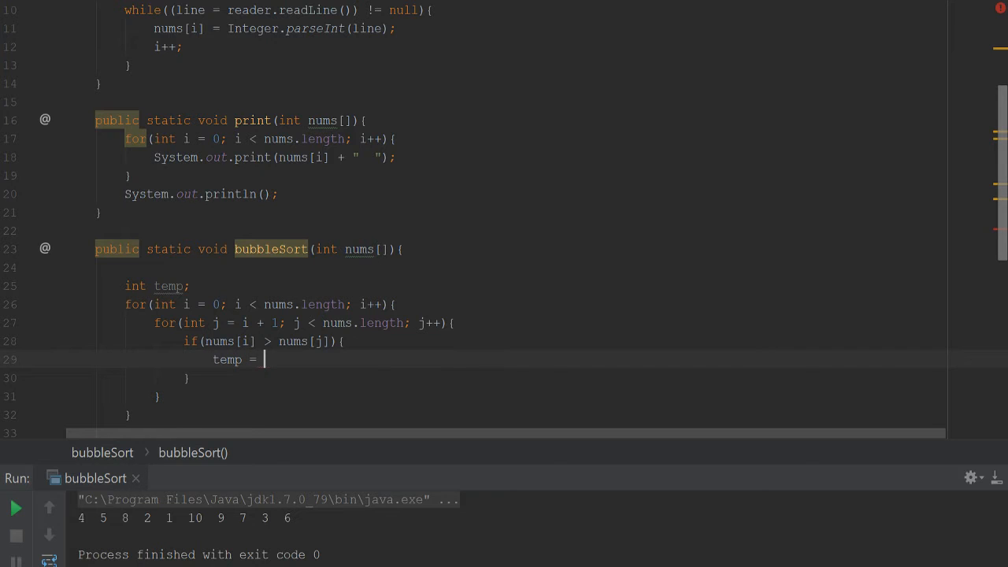
type("numsp")
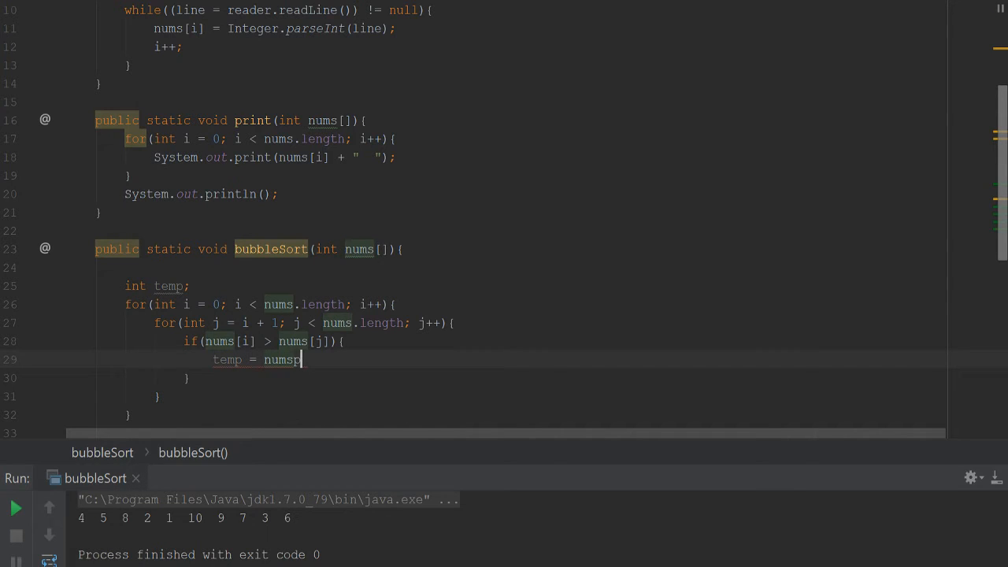
type("[i];")
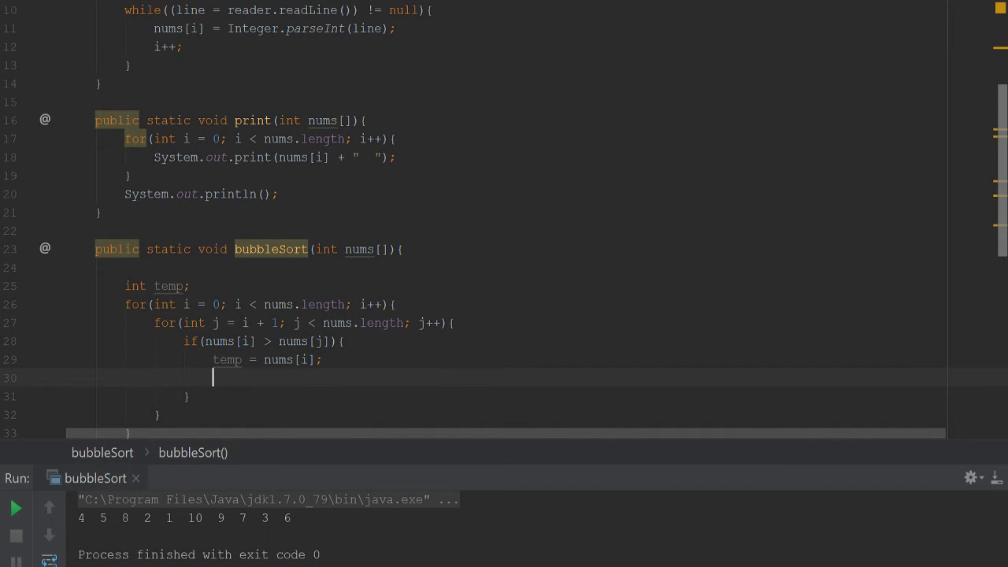
type("nums[i] = te")
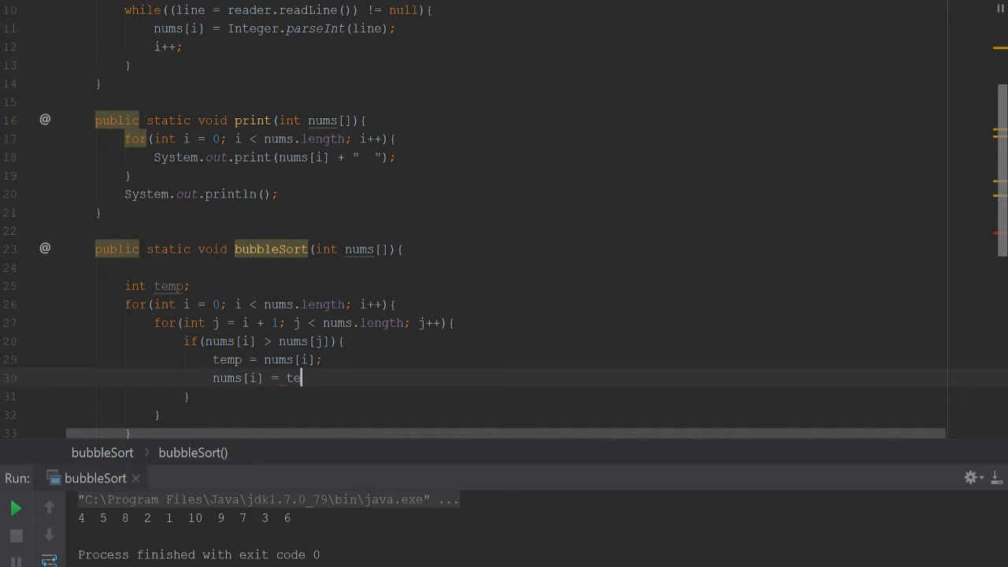
type("nums[j];")
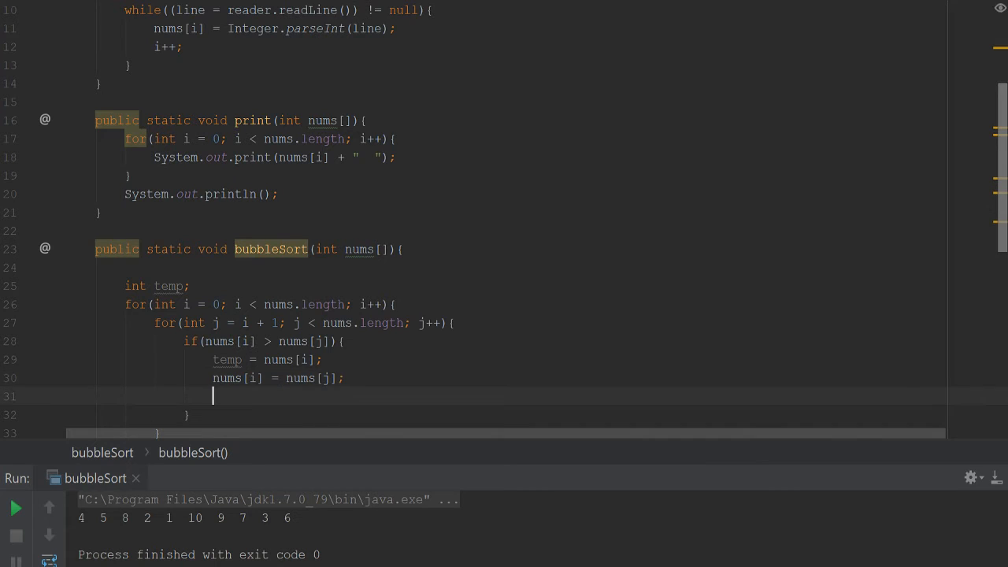
type("nums")
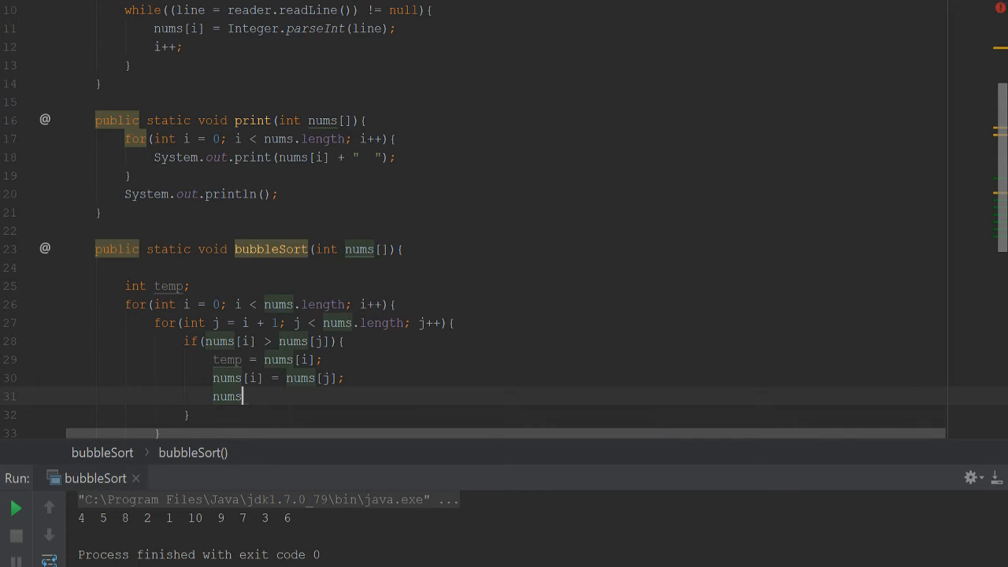
type("[j] =")
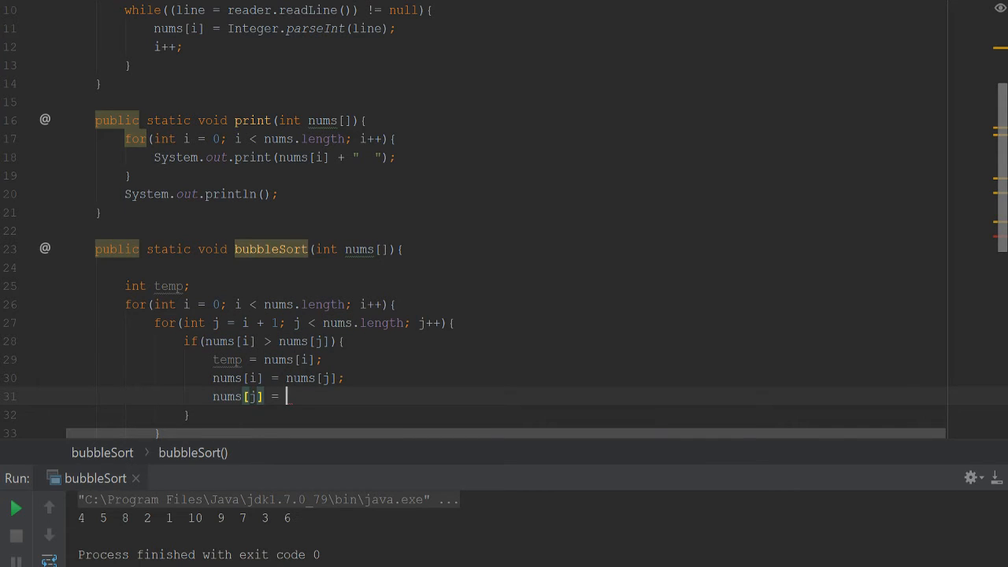
type("temp;")
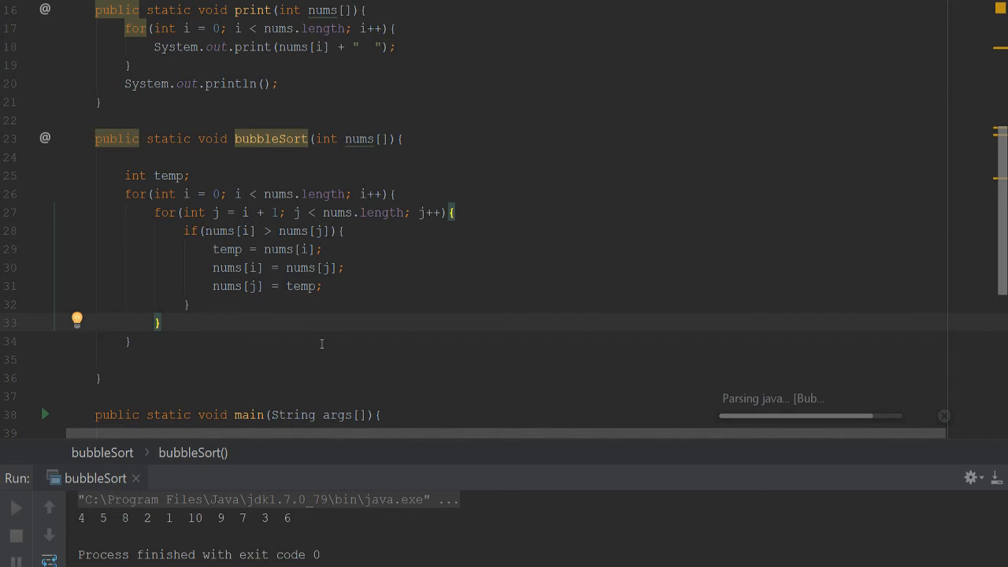
- Run bubbleSort to print the numbers sorted 1 through 10, then scroll to the file top
left_click(15, 507)
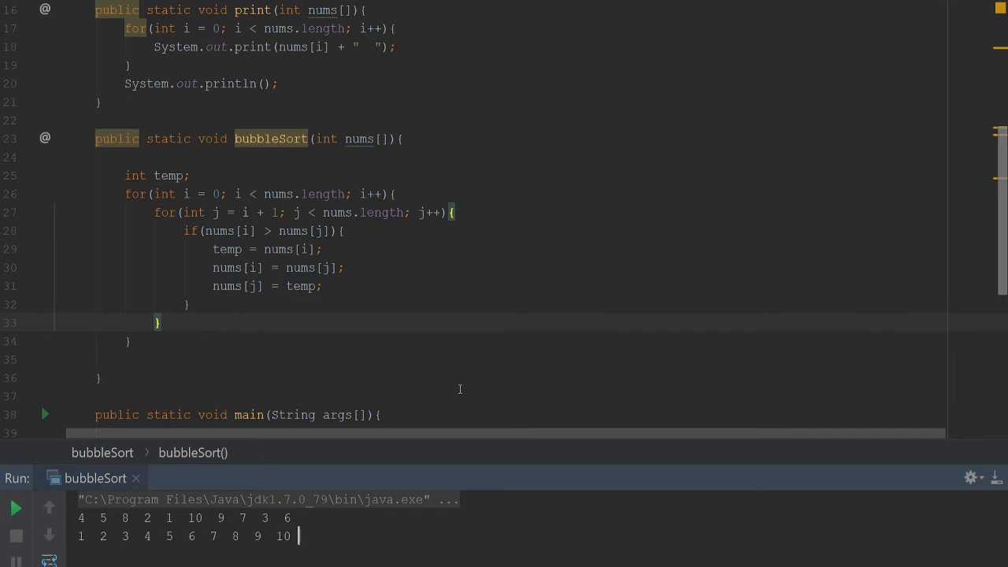
scroll("up", 3)
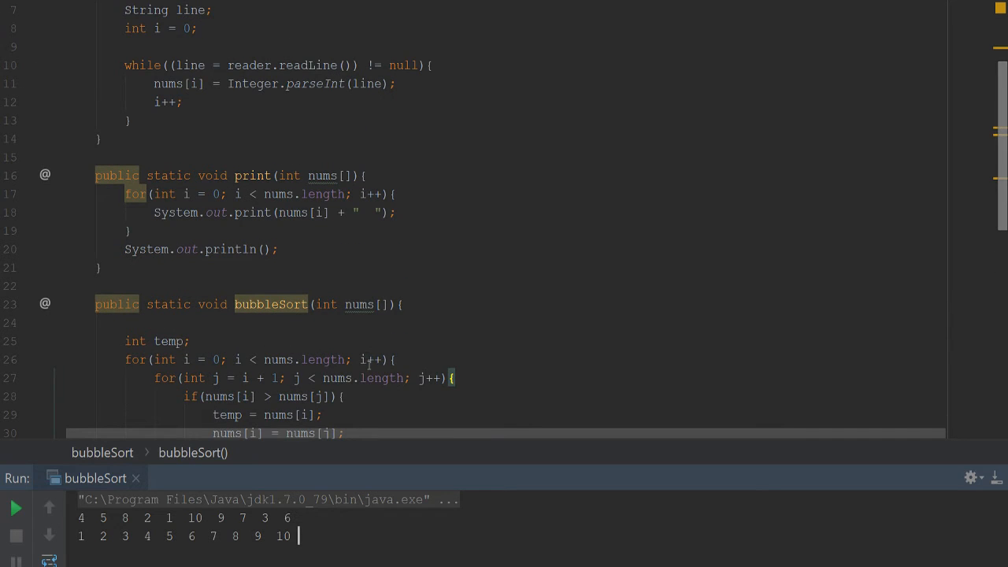
scroll("up", 3)
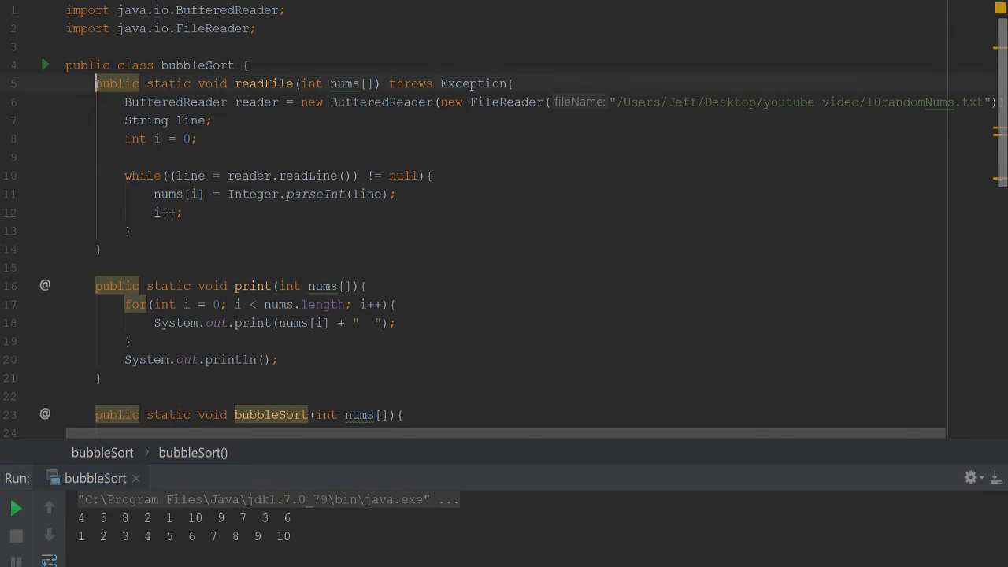
- Delete the blank line before bubbleSort's closing brace and scroll down to main
left_click(322, 249)
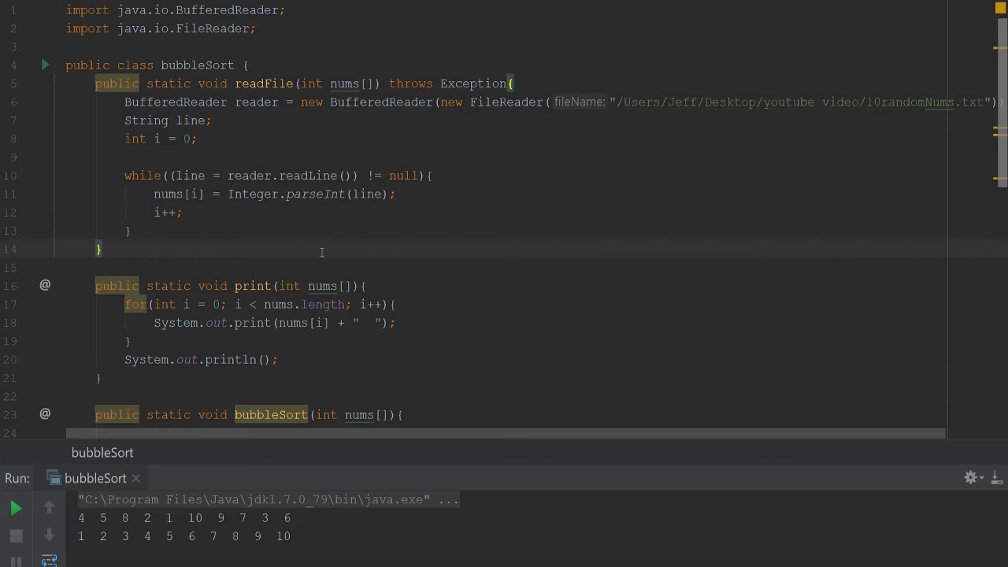
mouse_move(341, 228)
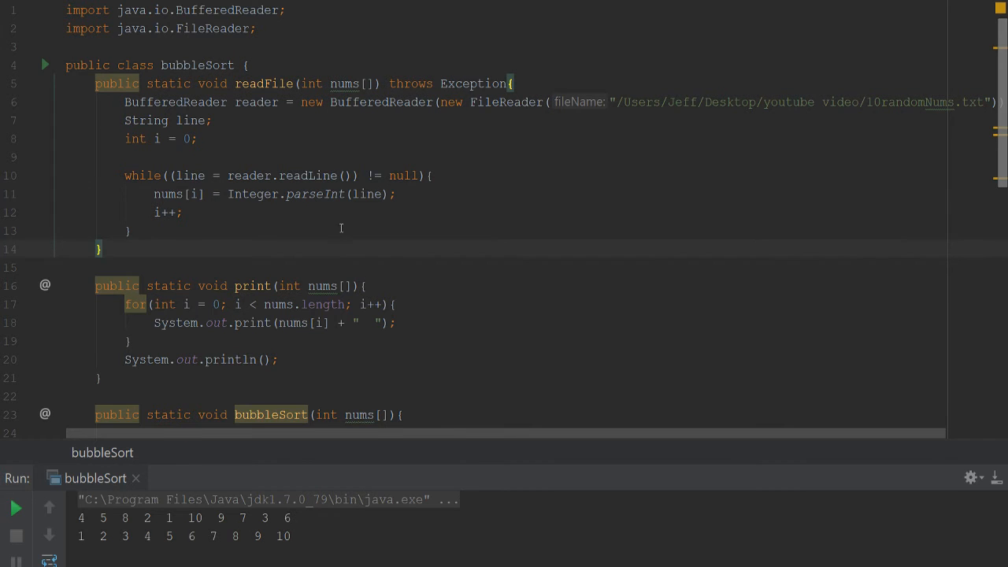
scroll("down", 3)
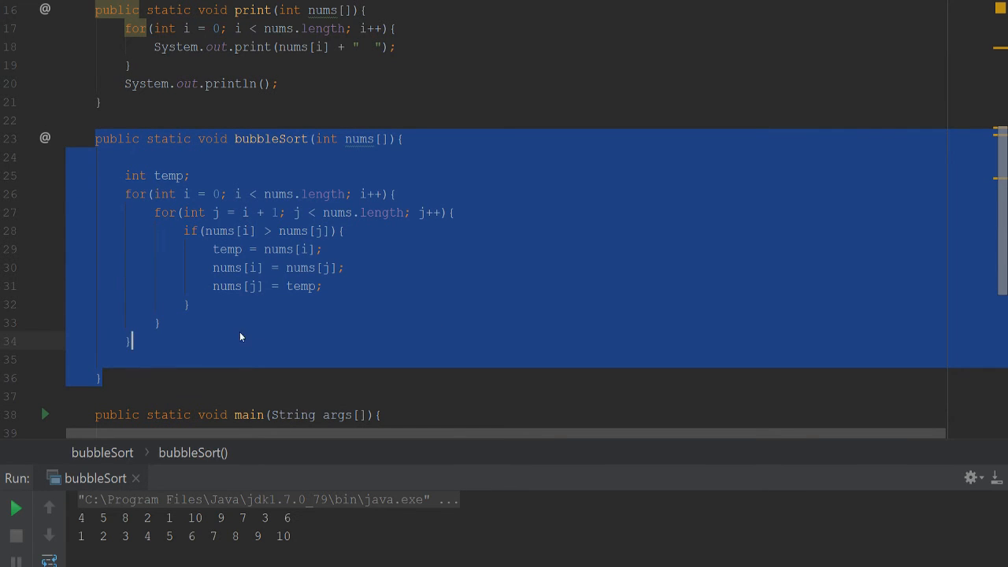
left_click(291, 358)
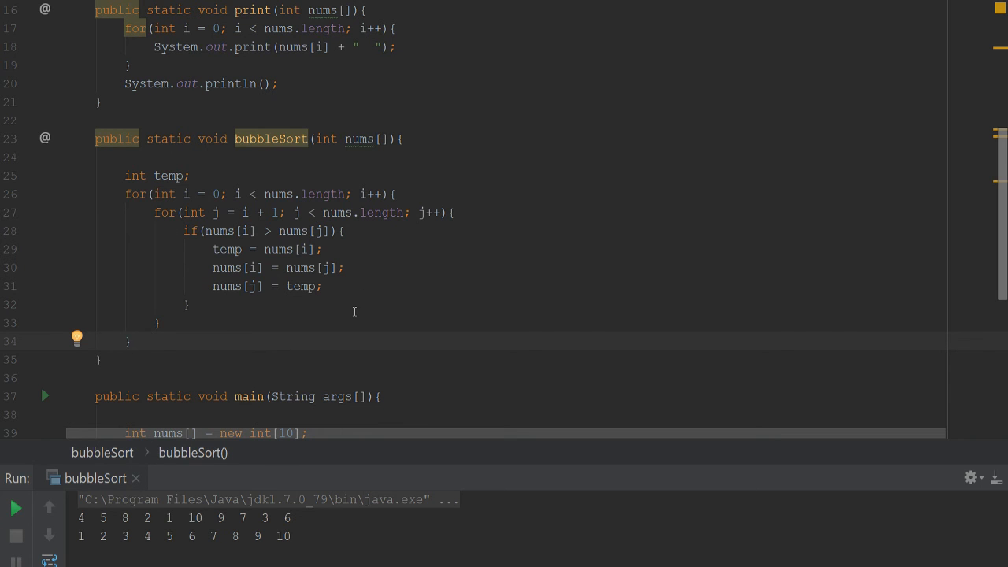
scroll("down", 3)
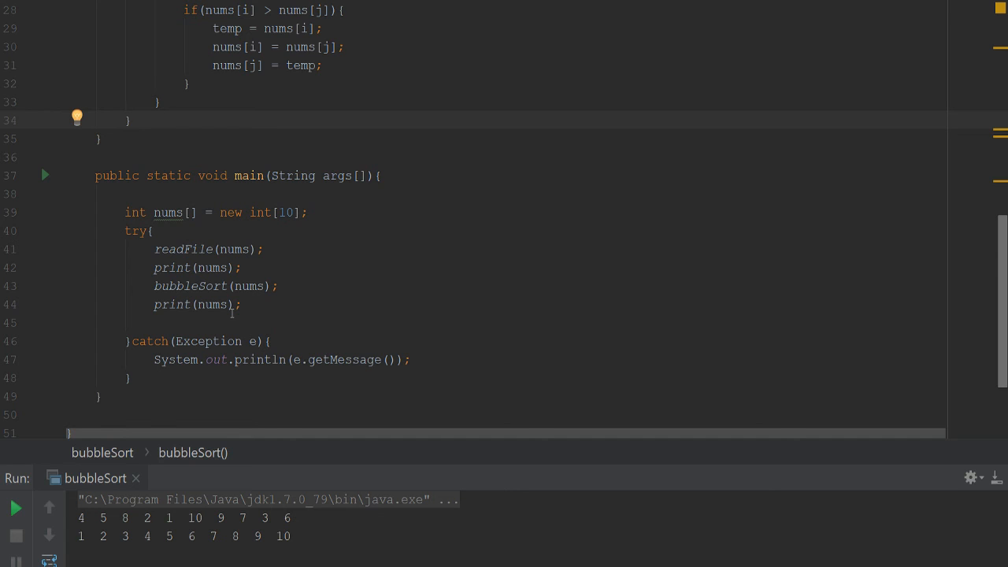
mouse_move(287, 378)
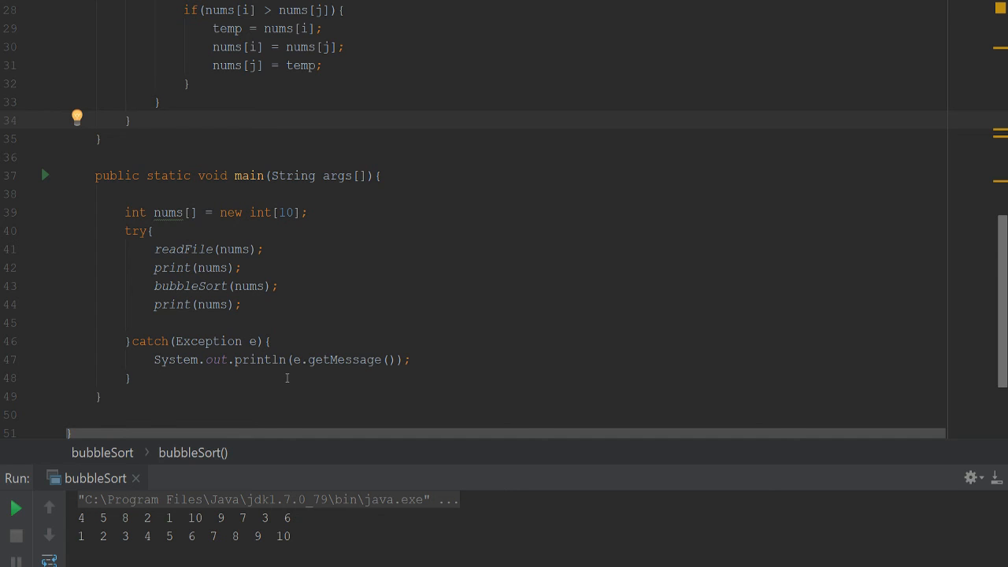